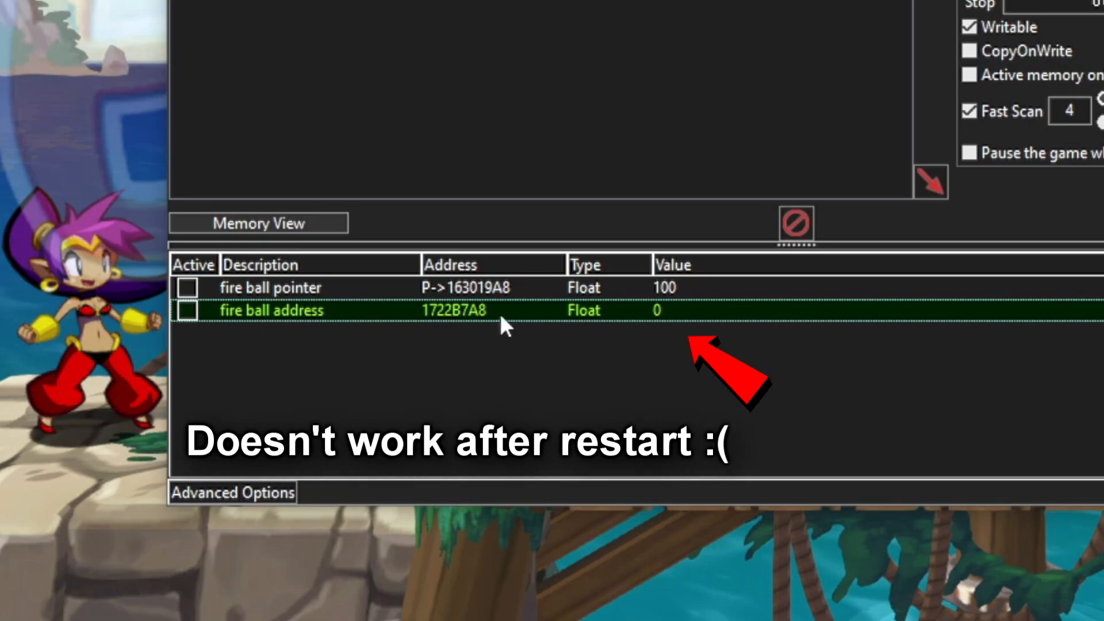
Set both the fire ball address value and the fire ball pointer value to 50.
double_click(657, 311)
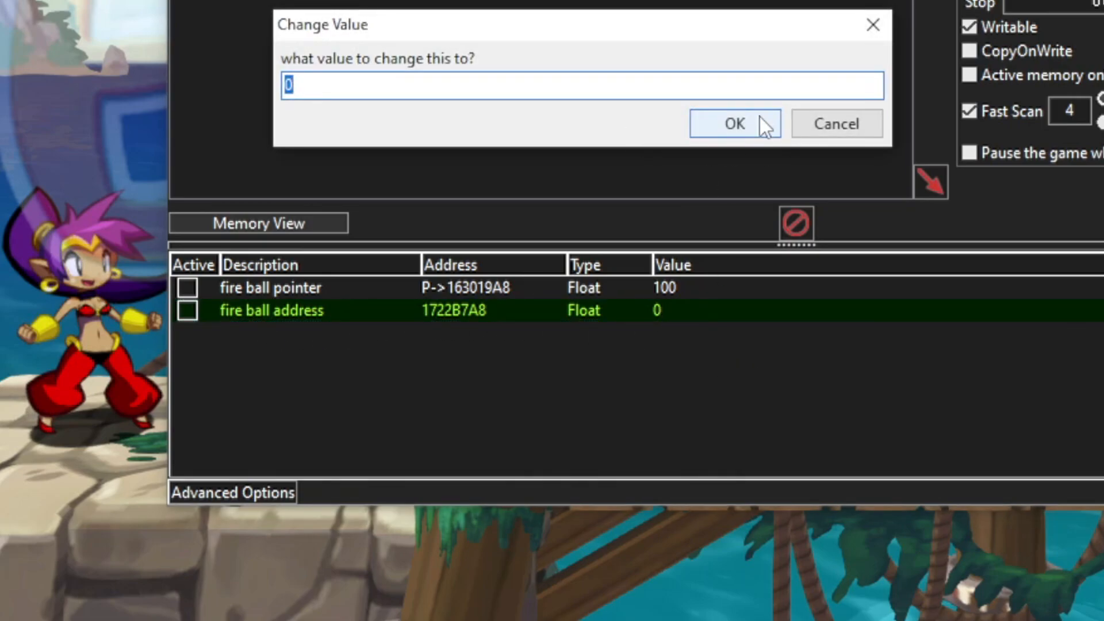
click(734, 123)
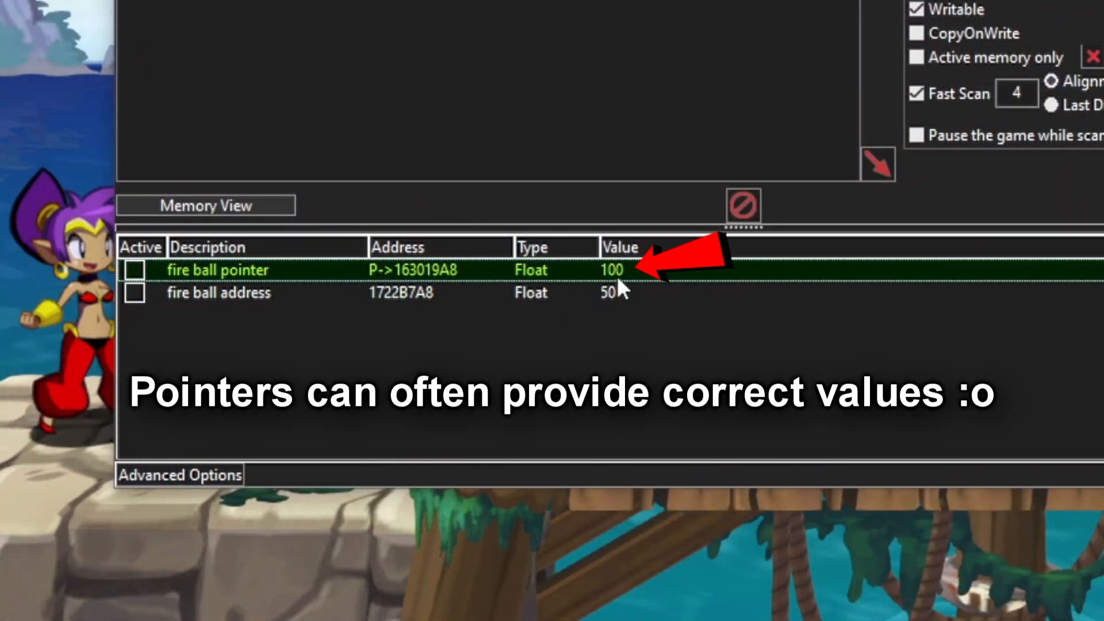
double_click(613, 270)
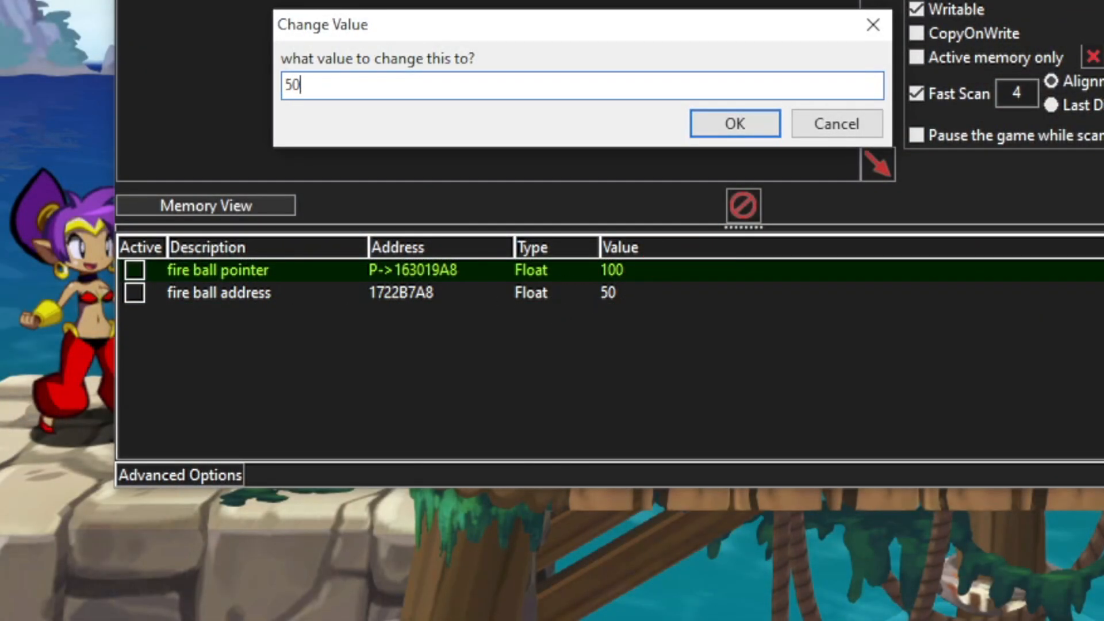
click(735, 123)
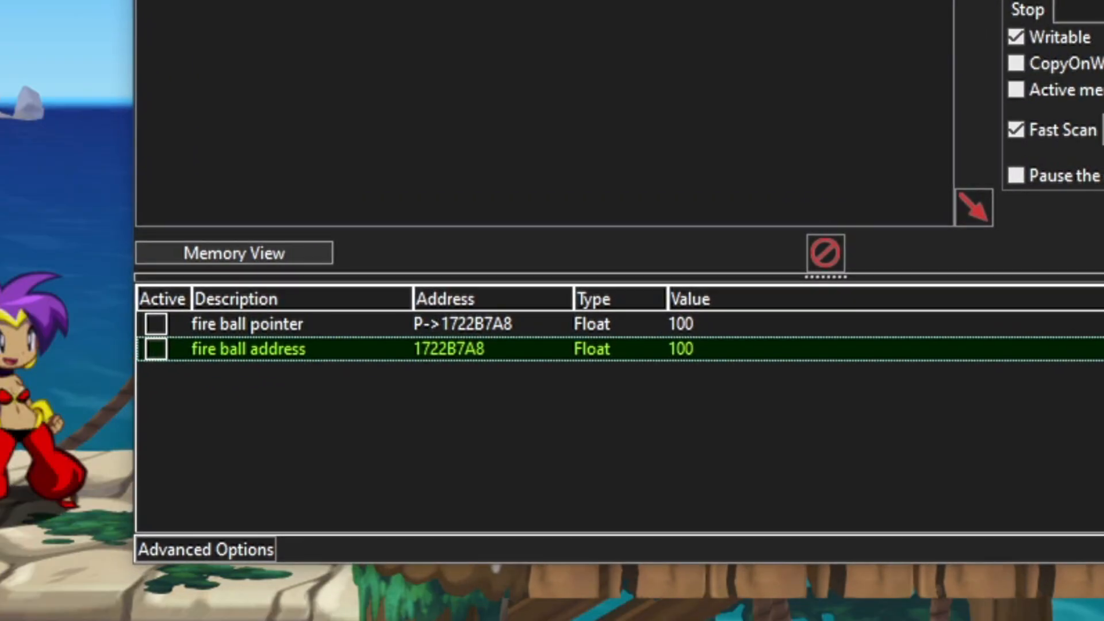
mouse_move(569, 344)
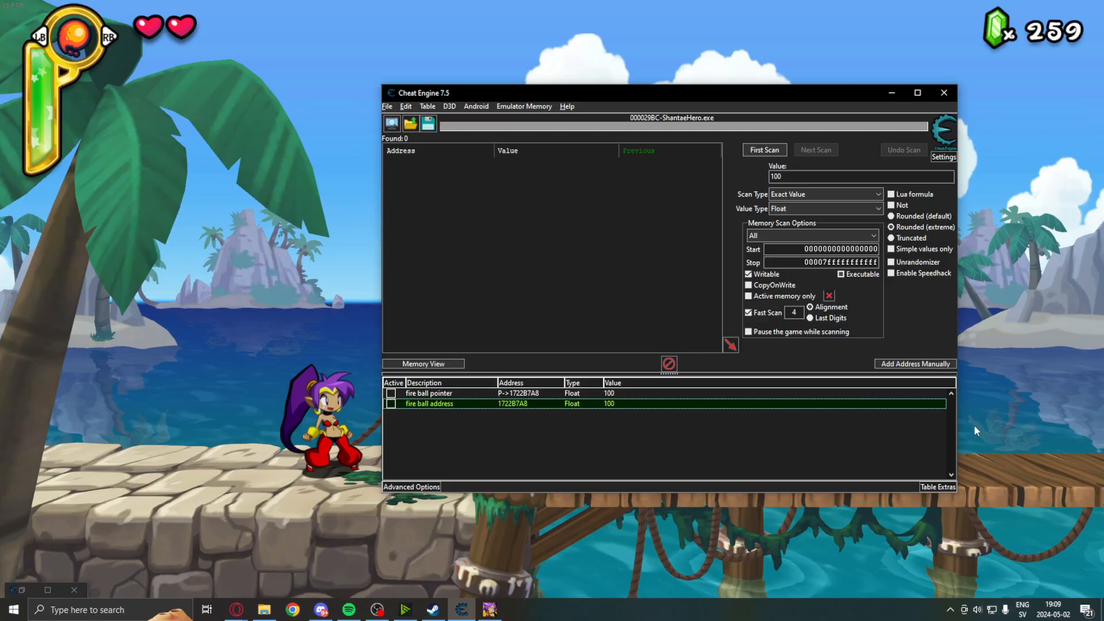
Close the game from the taskbar, relaunch it, and check the Cheat Engine table.
right_click(486, 609)
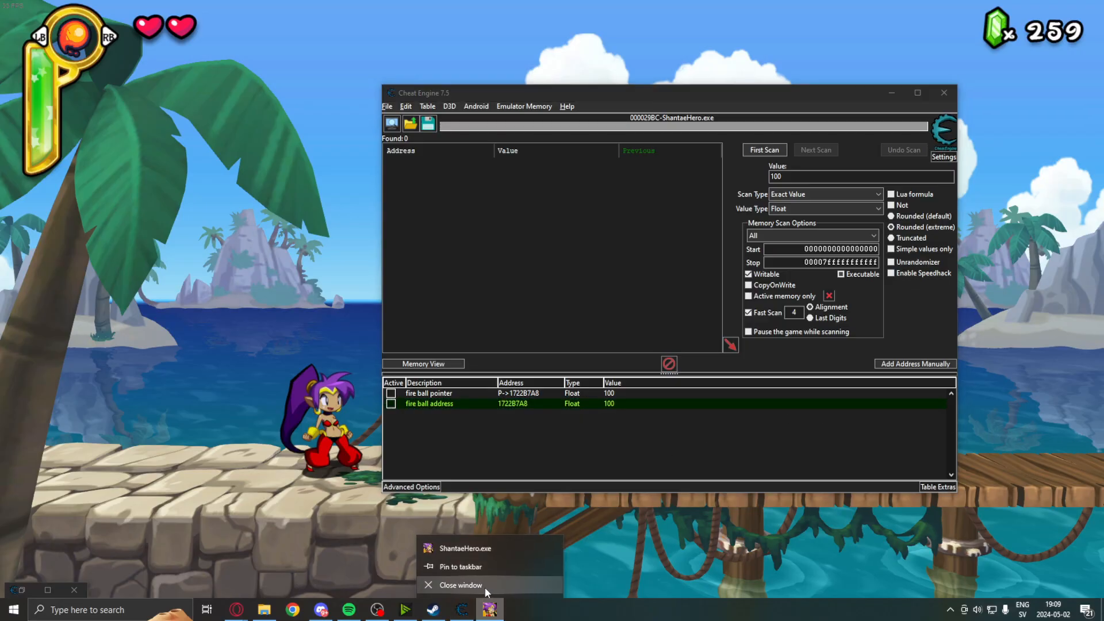
click(452, 584)
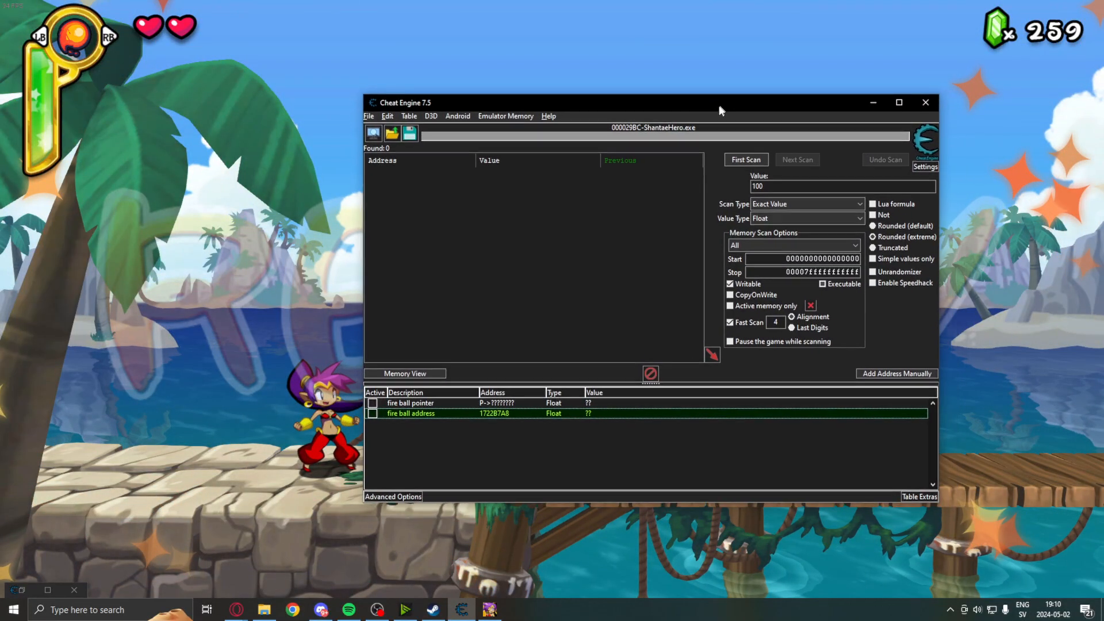
click(373, 135)
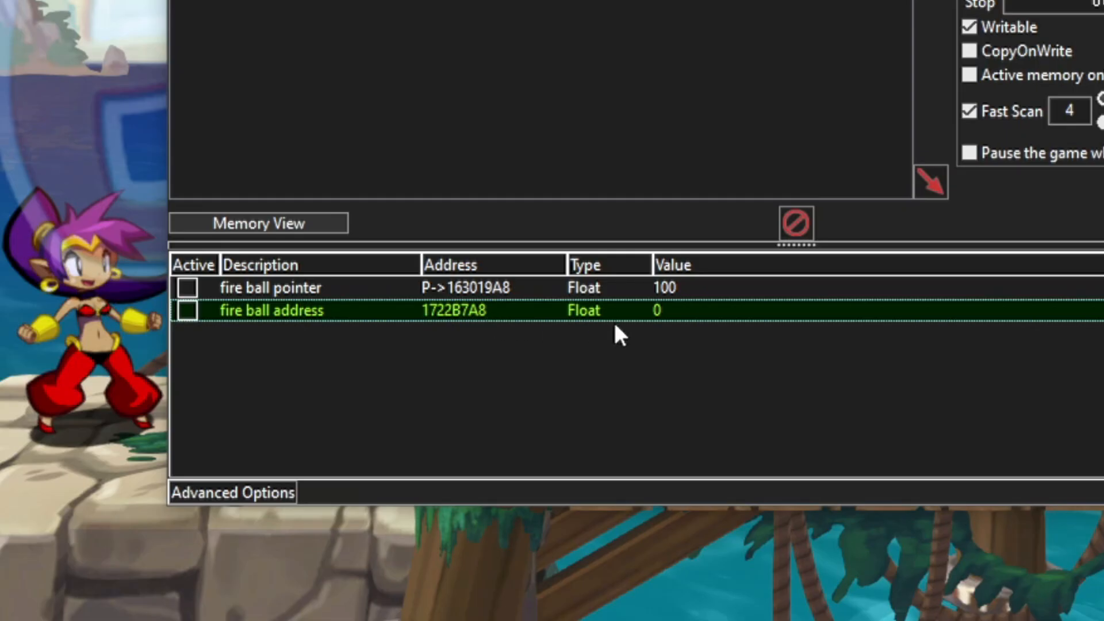
Change the fire ball pointer's value to 50 in the Change Value dialog.
double_click(656, 310)
text(50)
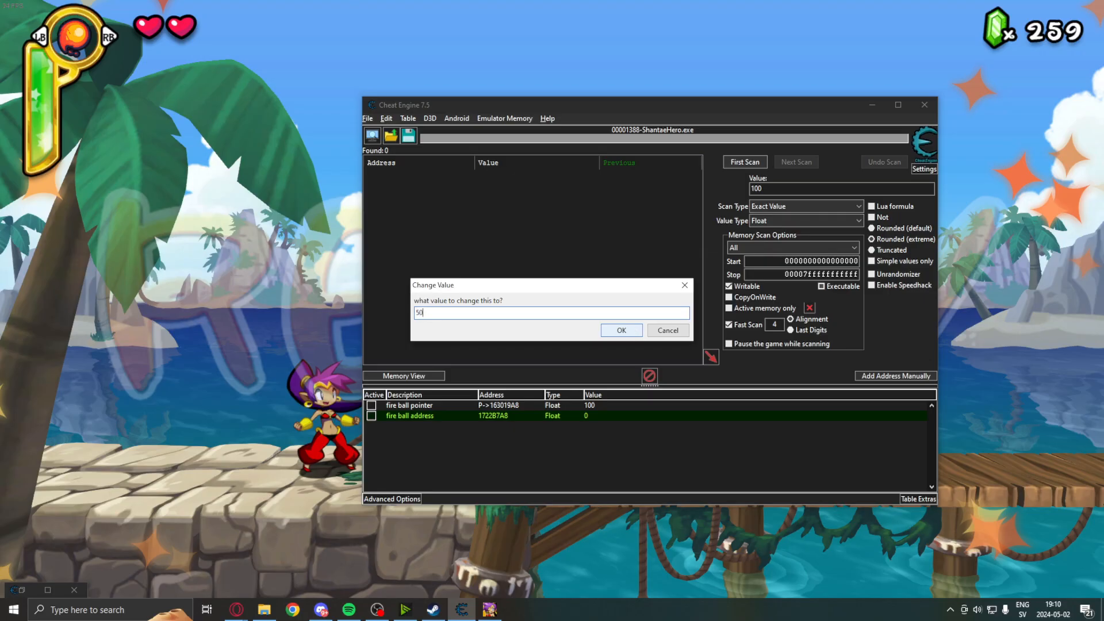
click(620, 330)
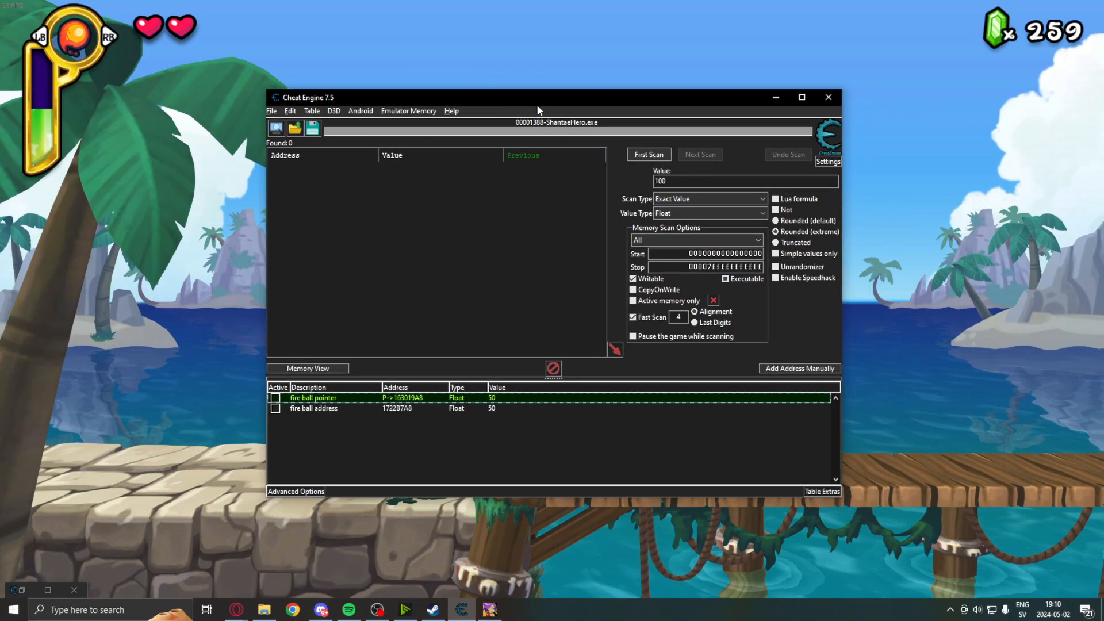
mouse_move(1075, 295)
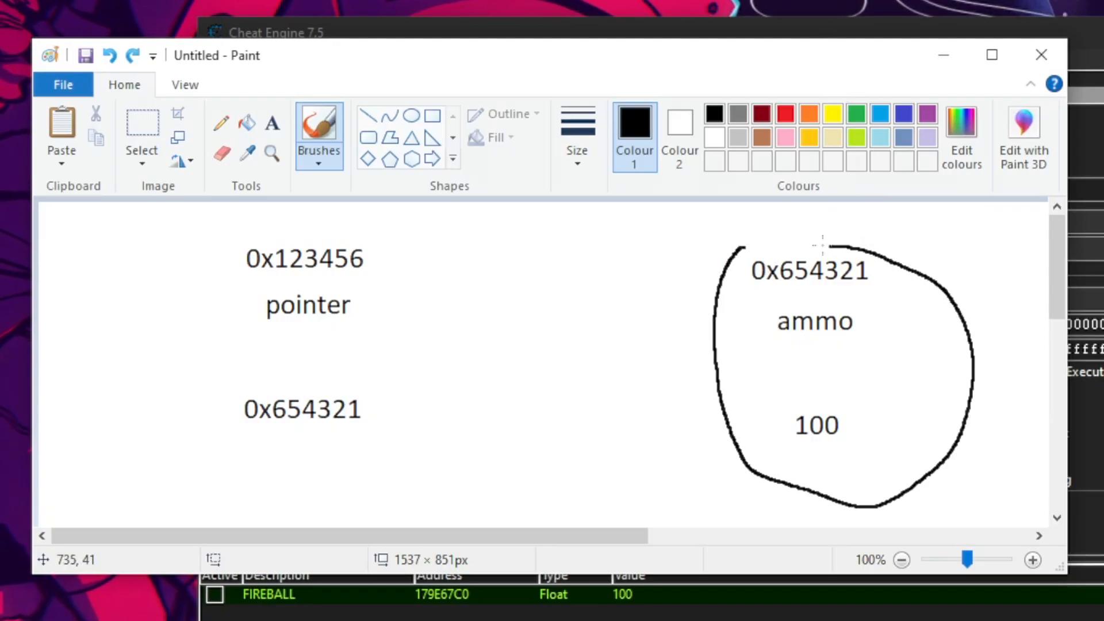
Undo the earlier circle and draw an arrow from 0x654321 to the ammo address.
click(109, 56)
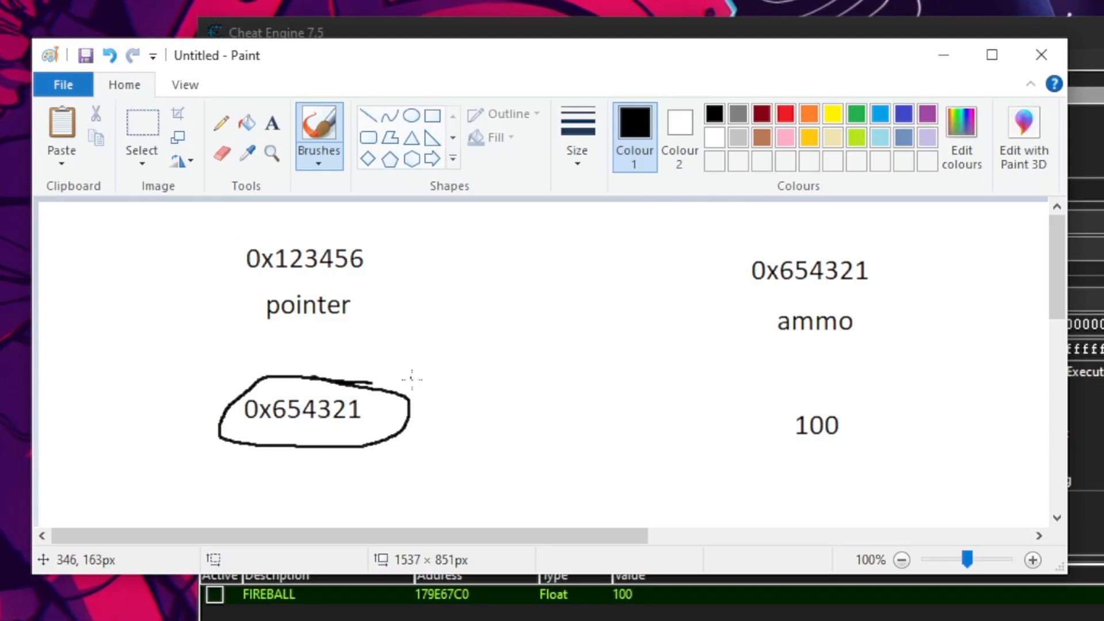
drag(440, 408, 714, 261)
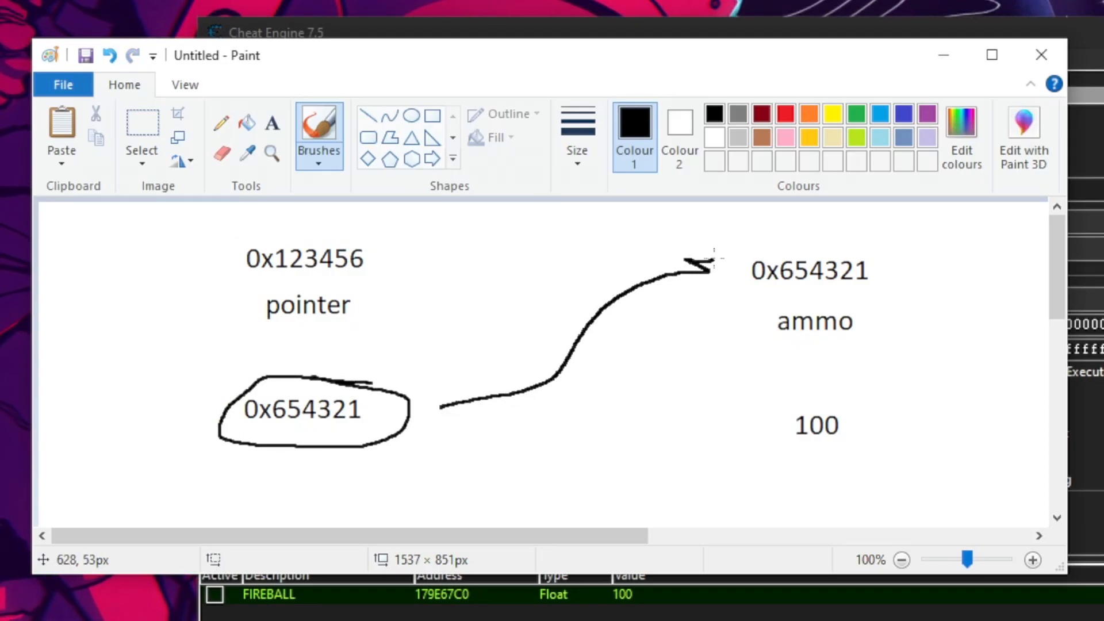
drag(753, 303, 909, 423)
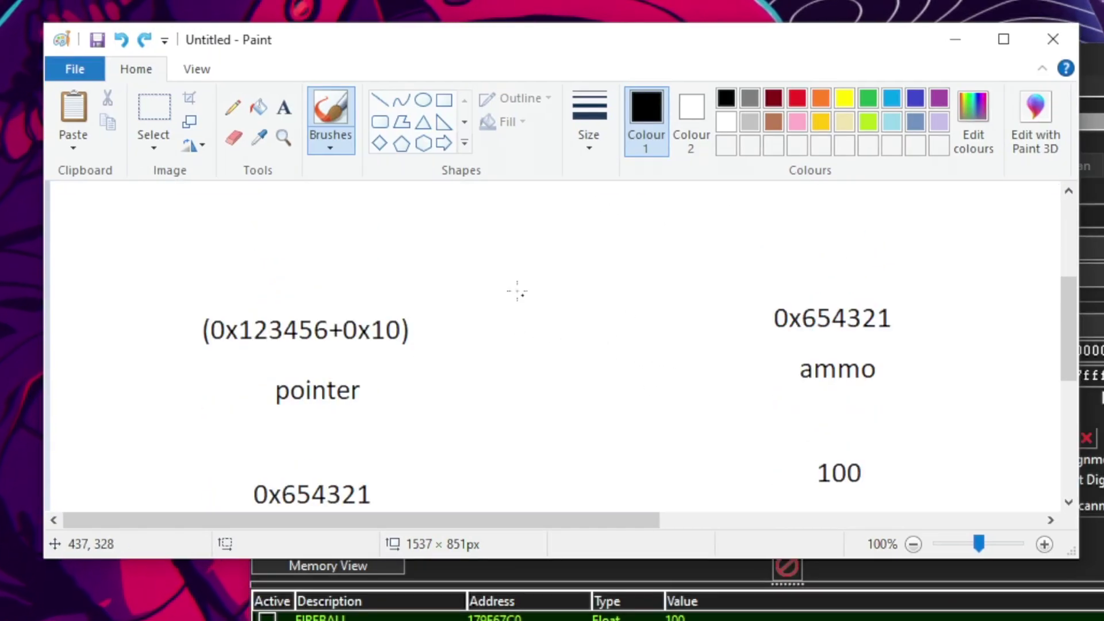
Sketch marks around the pointer expression and its 0x10 offset, undoing a loop.
scroll(up, 3)
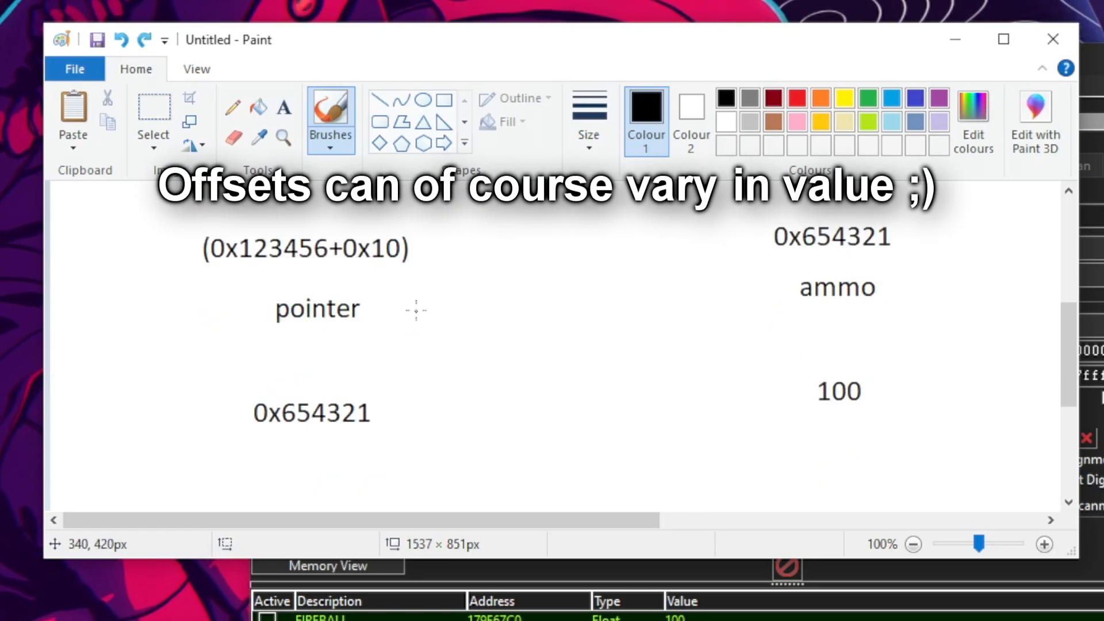
drag(169, 225, 267, 440)
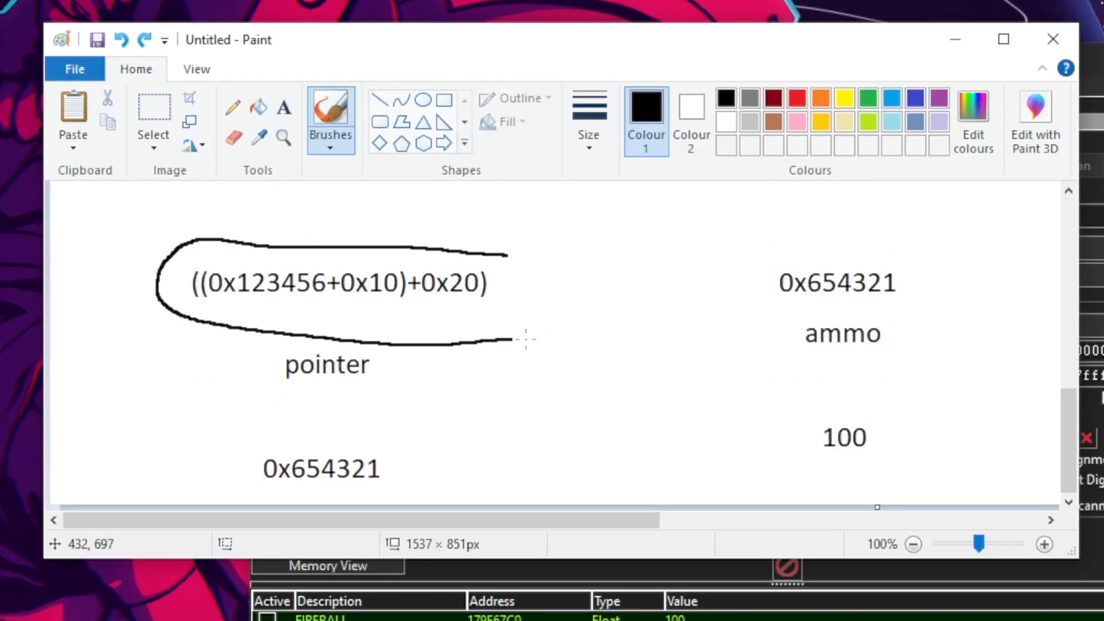
key(ctrl+z)
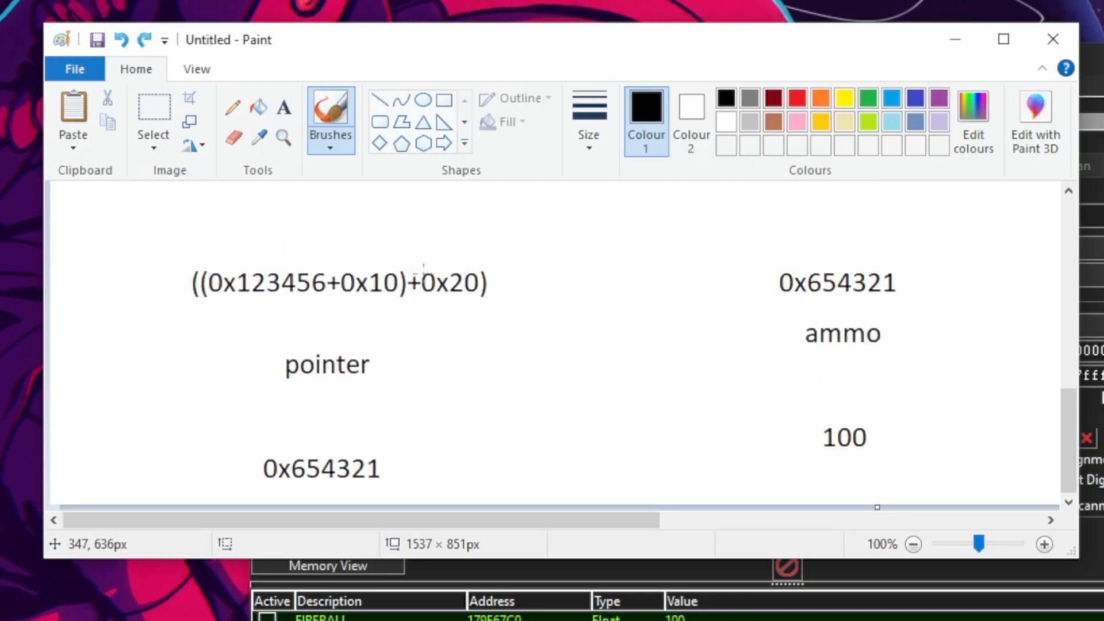
mouse_move(594, 48)
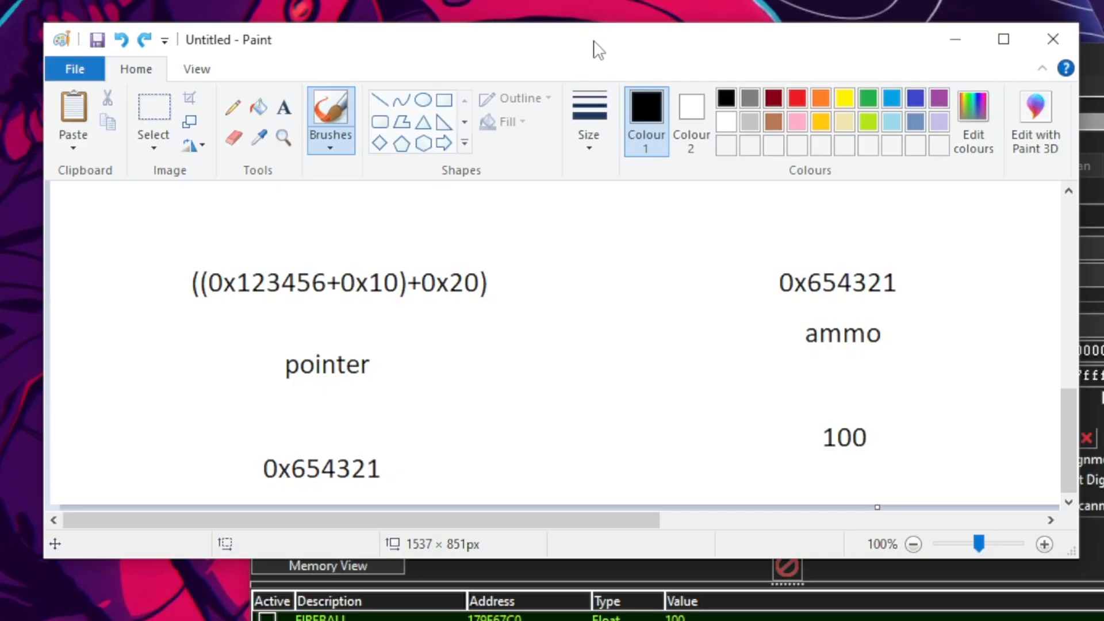
mouse_move(363, 330)
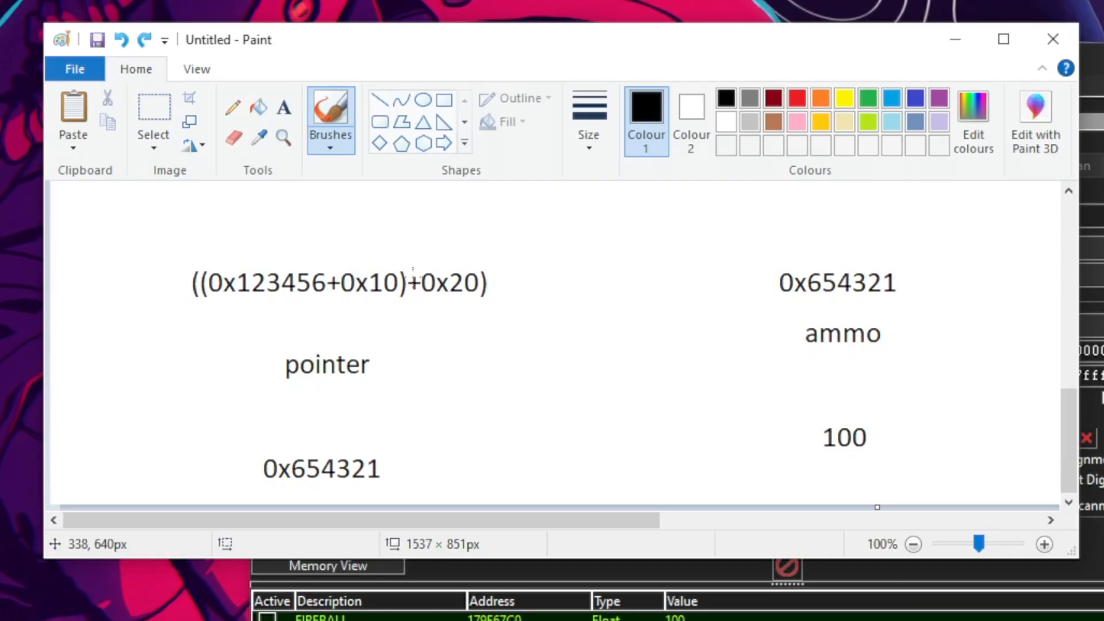
drag(338, 281, 479, 285)
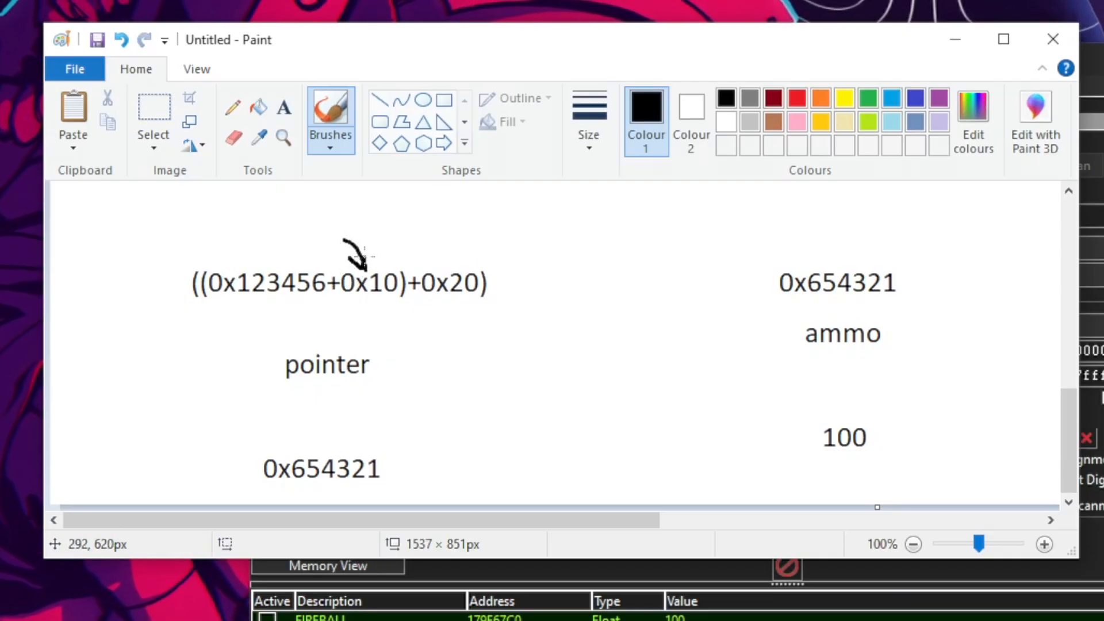
drag(467, 232, 450, 254)
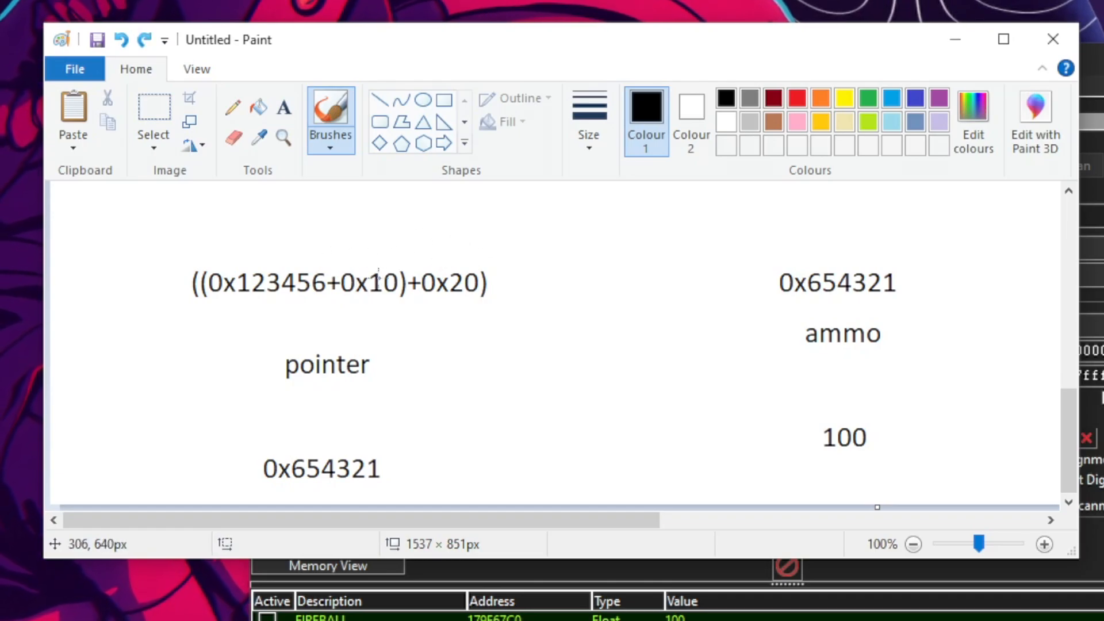
drag(197, 253, 394, 310)
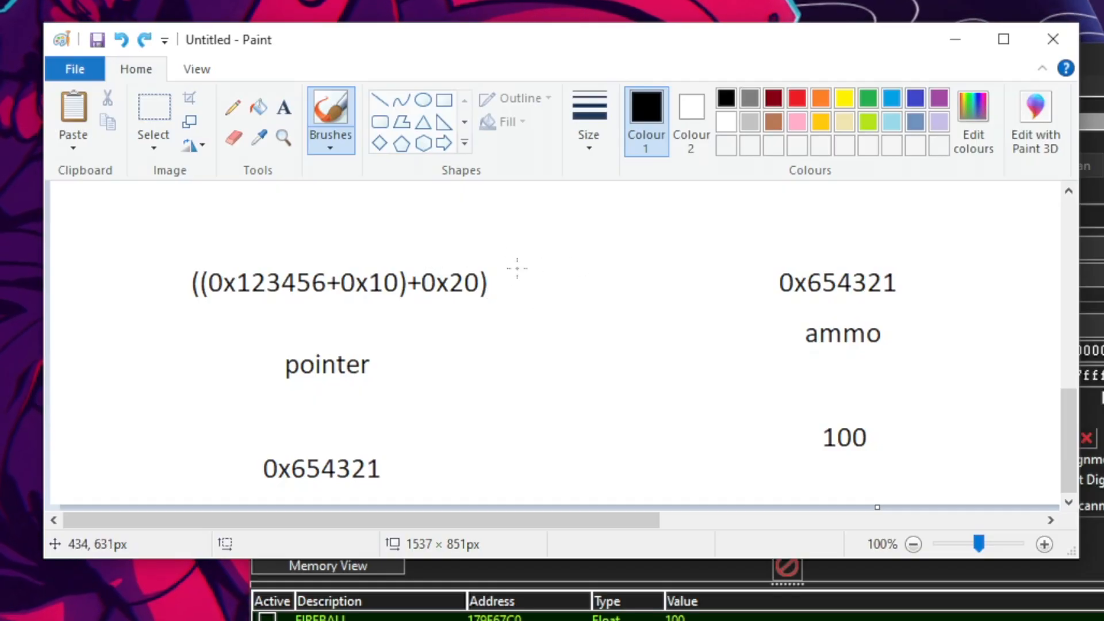
mouse_move(380, 403)
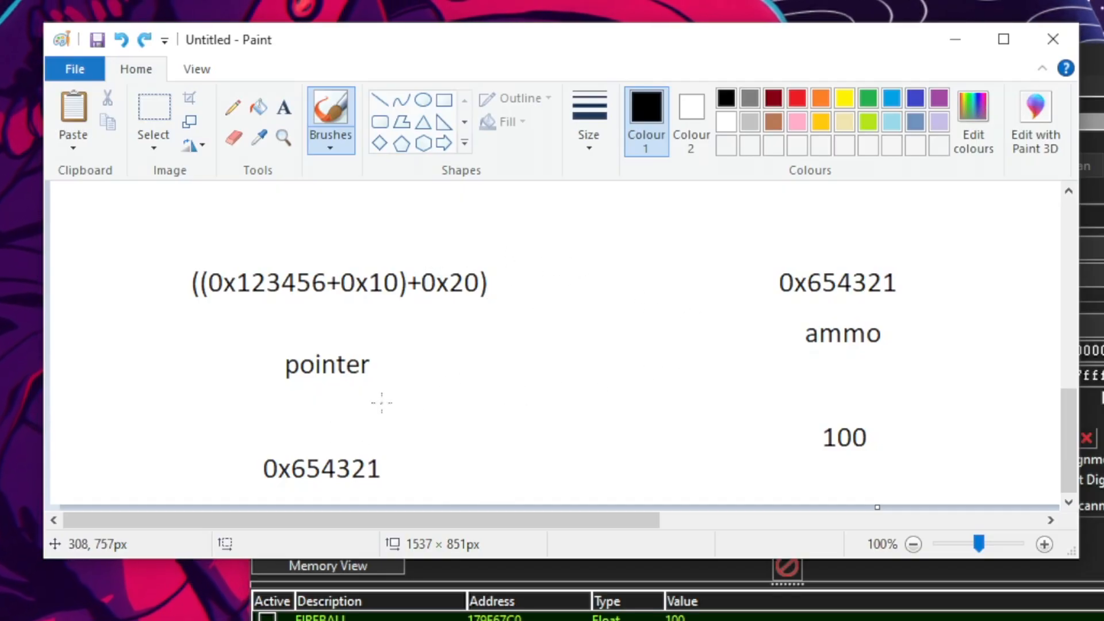
Draw a curve from the lower 0x654321 to the ammo address.
drag(443, 345, 298, 436)
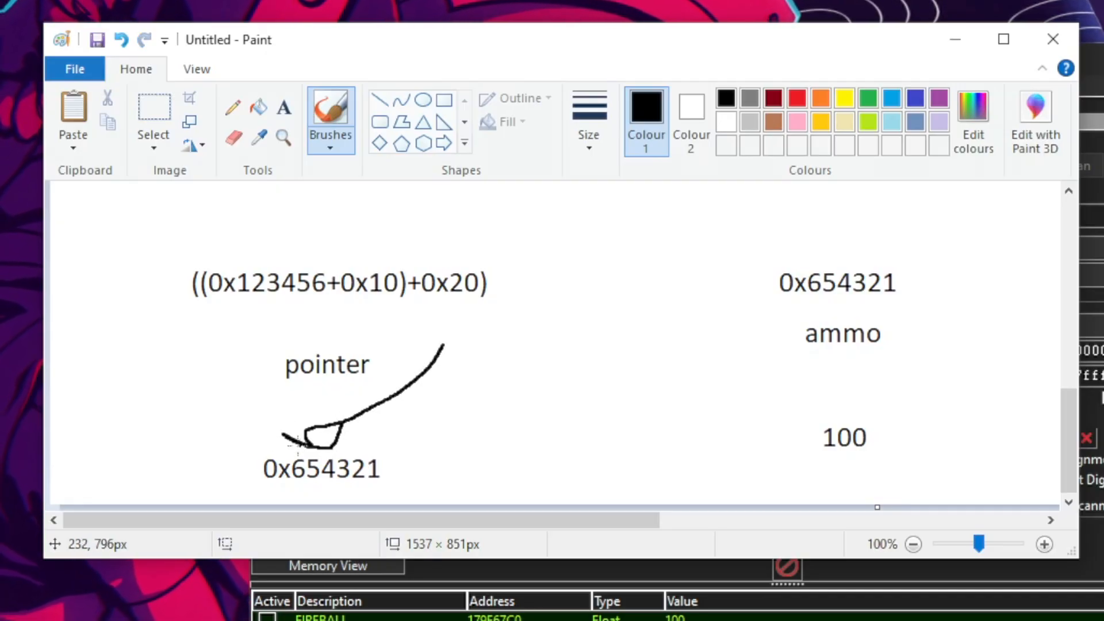
drag(402, 440, 714, 289)
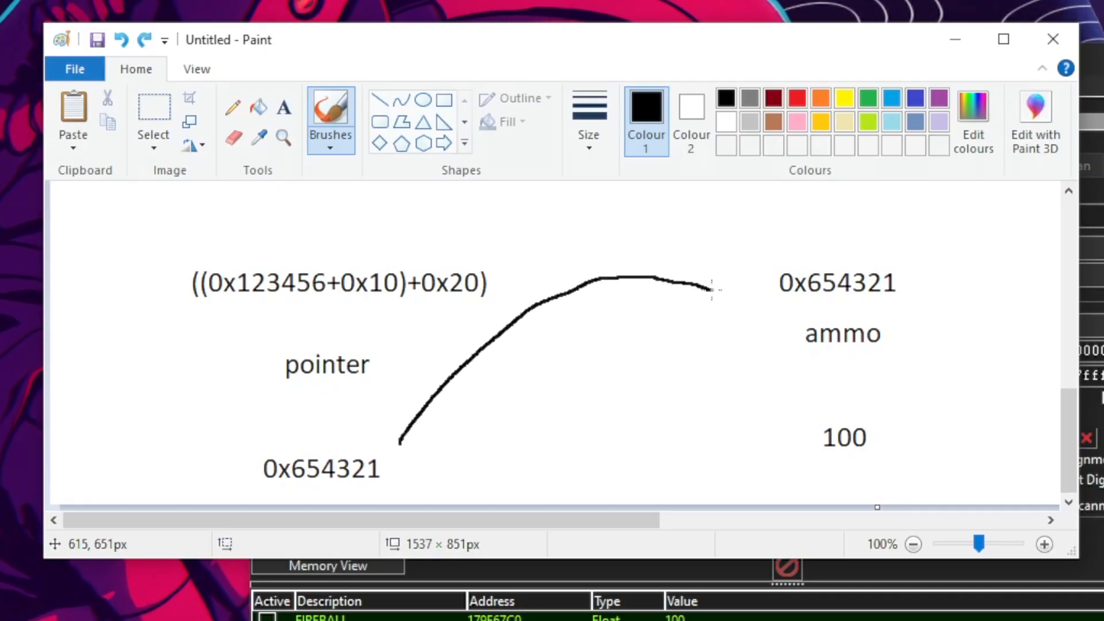
drag(704, 288, 802, 464)
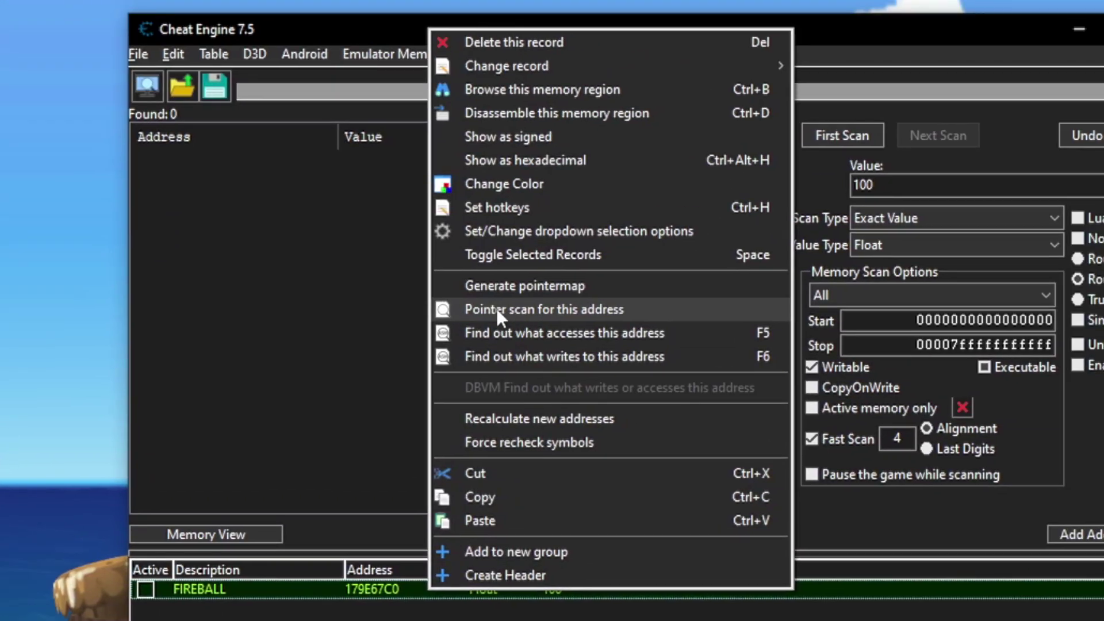
Start a pointer scan for 179E67C0 with offsets 4095 and max level 7.
click(543, 309)
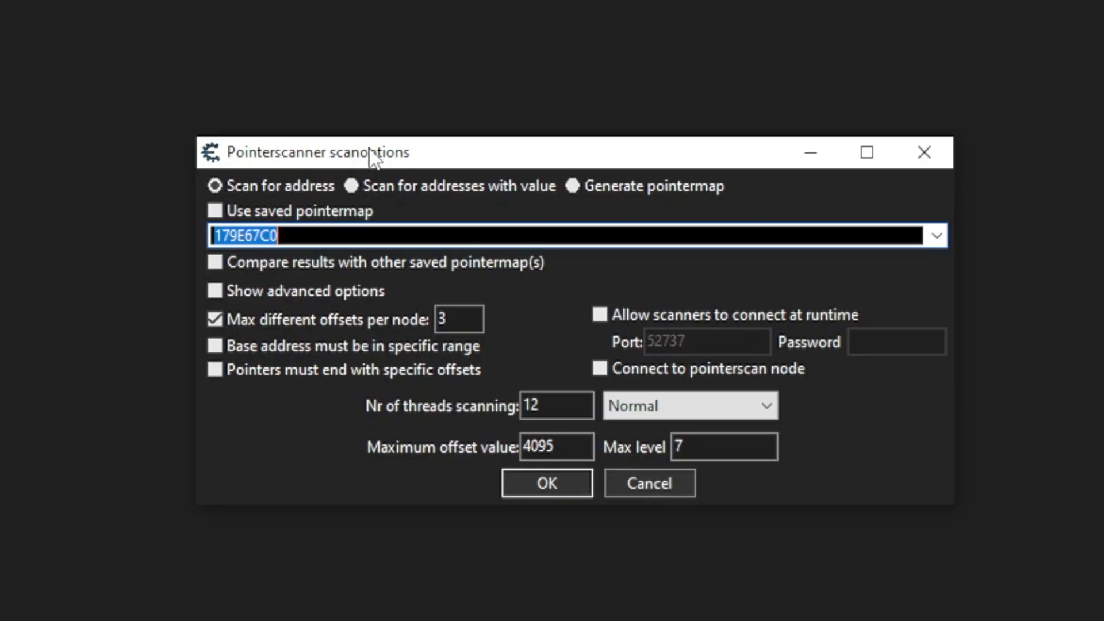
mouse_move(387, 259)
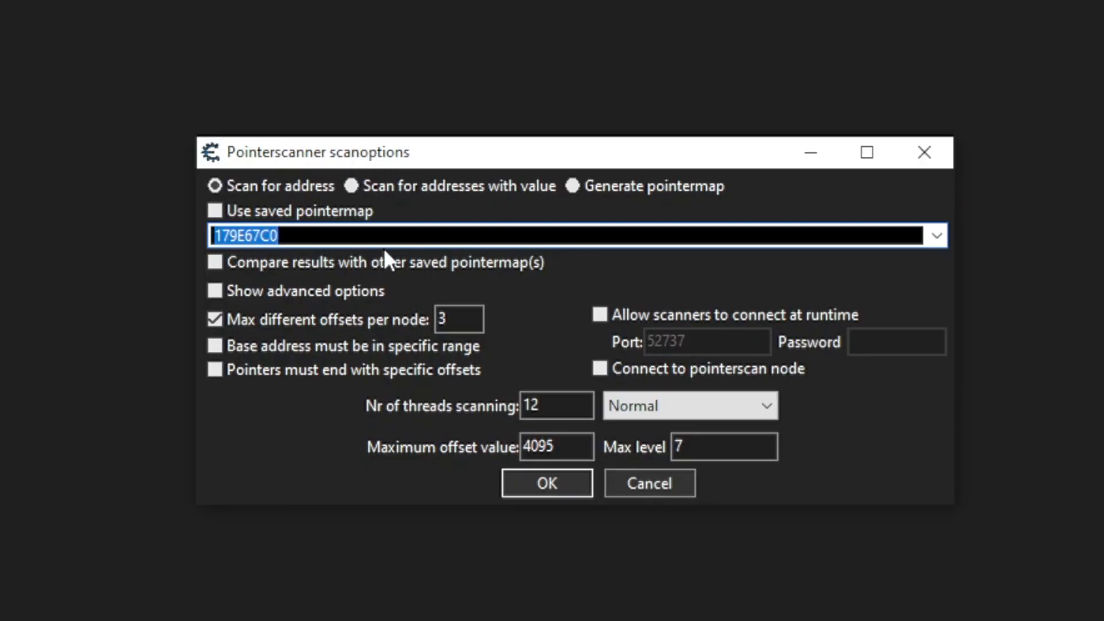
mouse_move(736, 156)
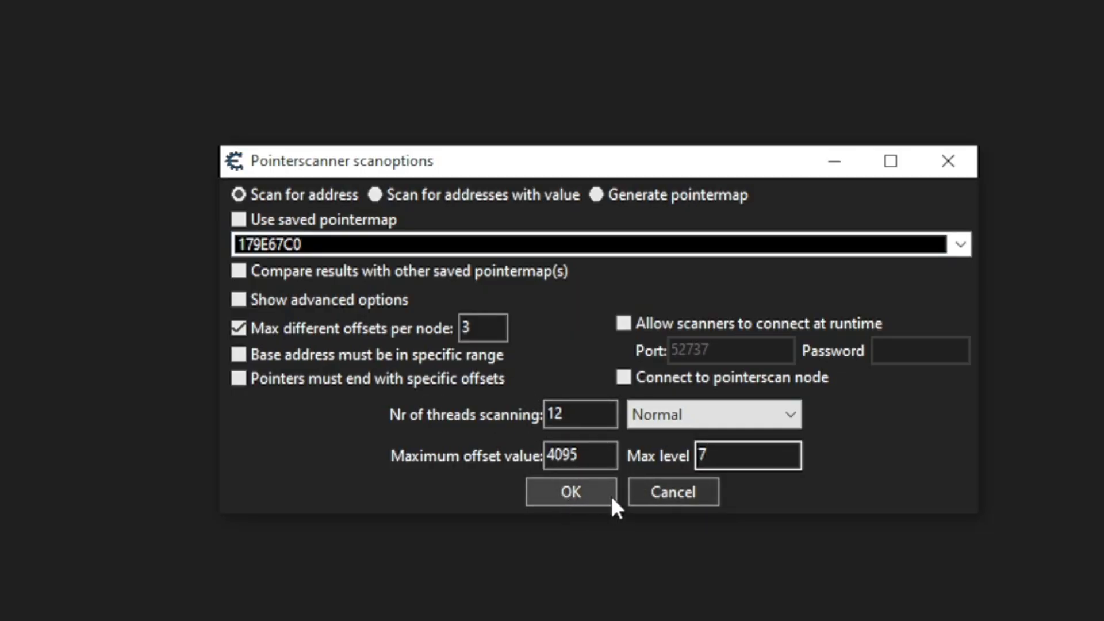
click(571, 492)
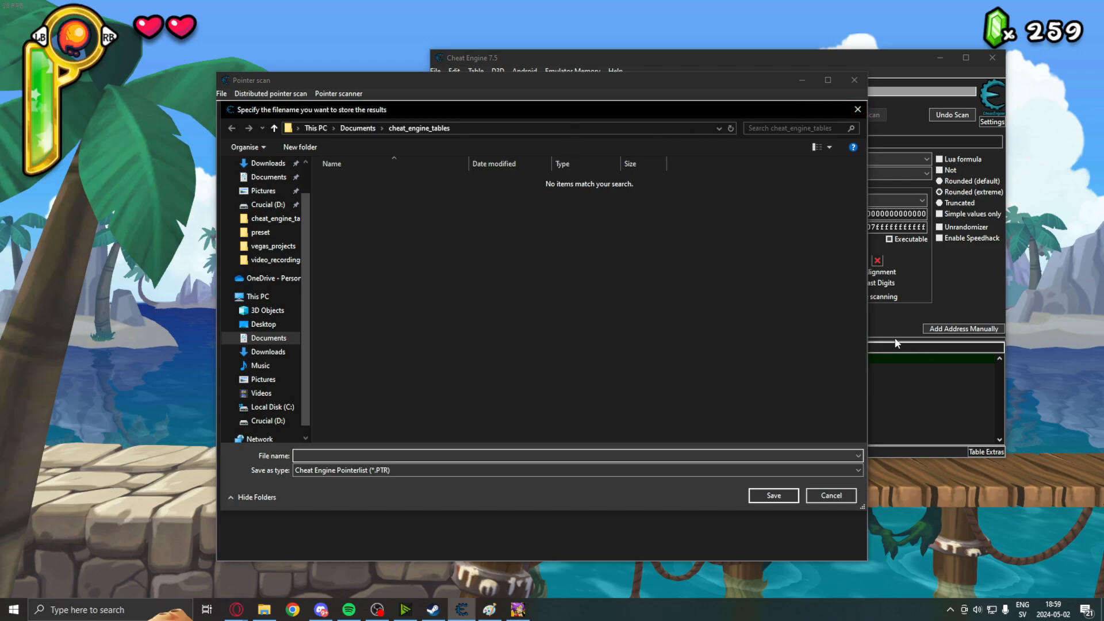
Save the scan results as FIREBALL.PTR, yielding 65,855 pointer paths.
click(458, 456)
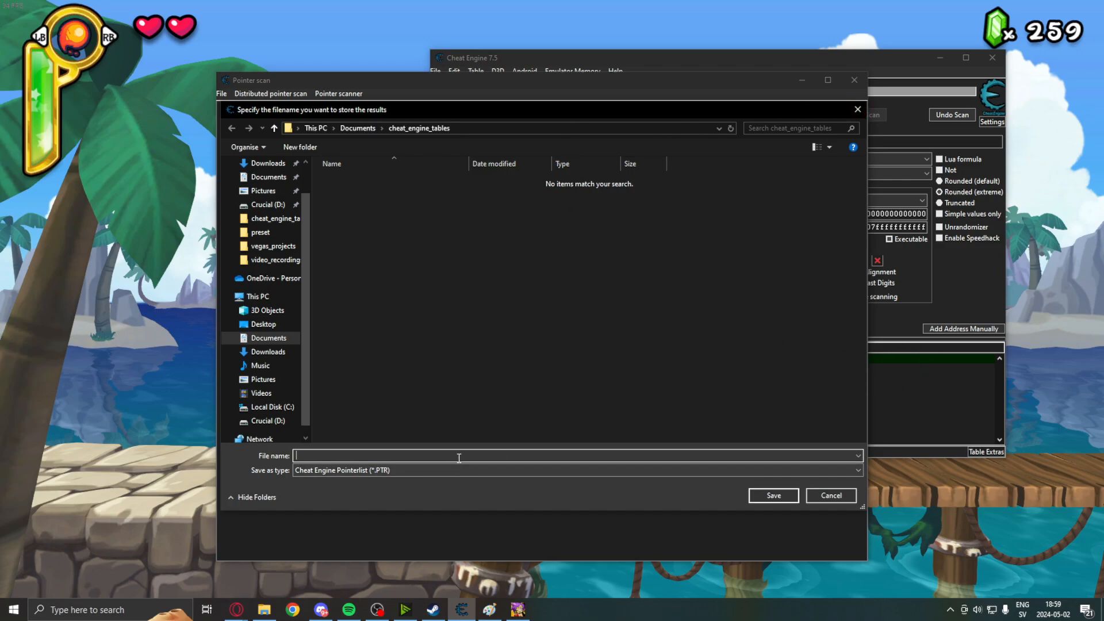
text(FIREBA)
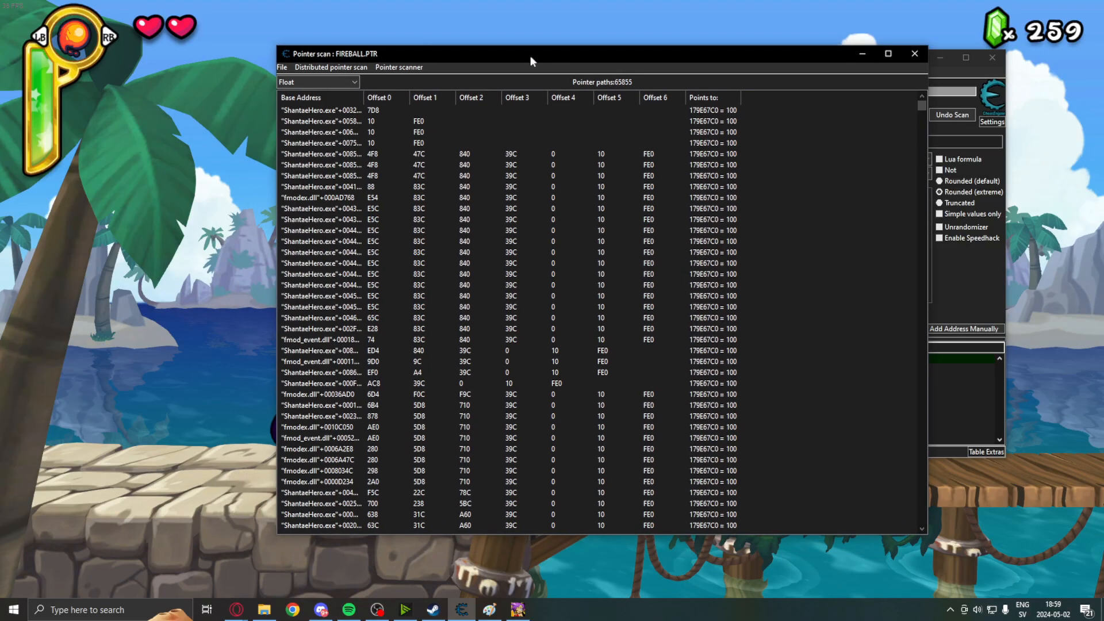
Add a scanned pointer path to the table and rename it 'fireball pointer'.
drag(531, 60, 496, 59)
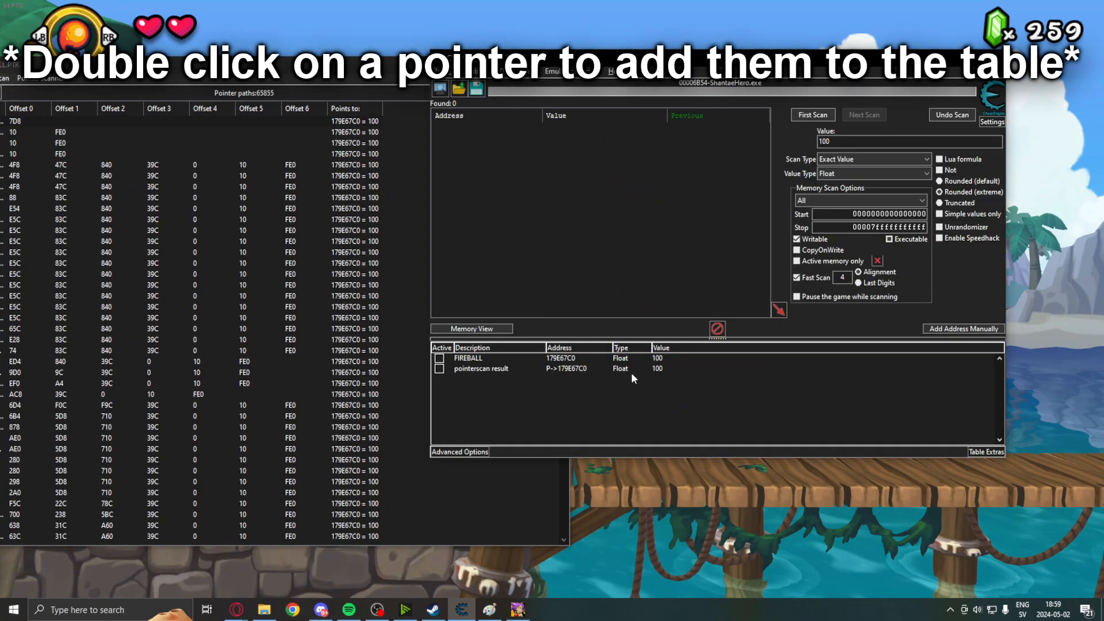
double_click(481, 368)
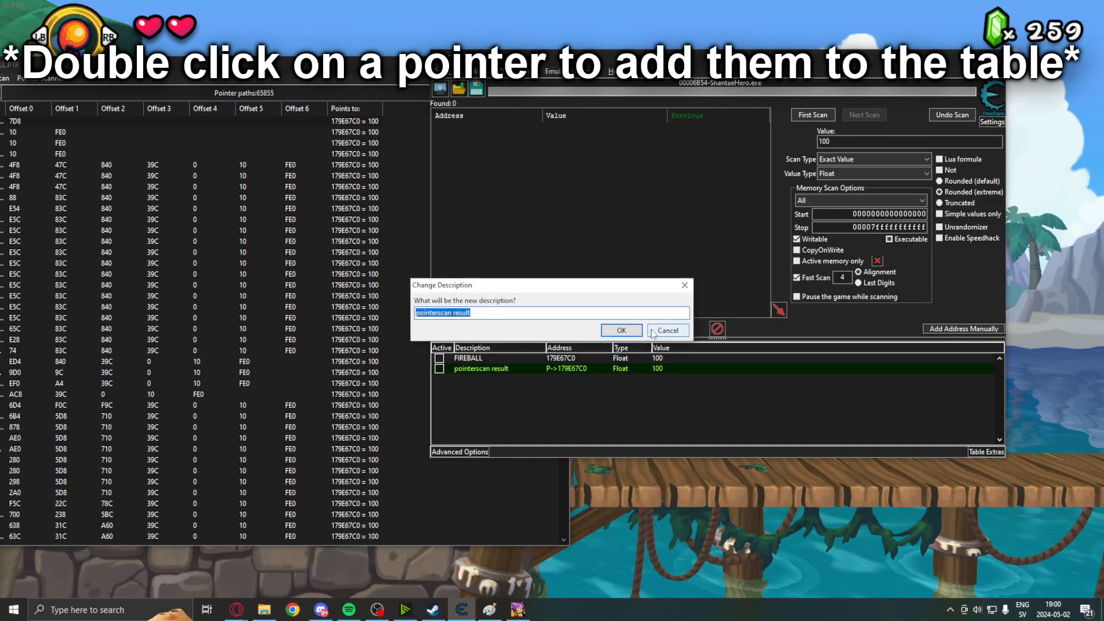
text(fireball poi)
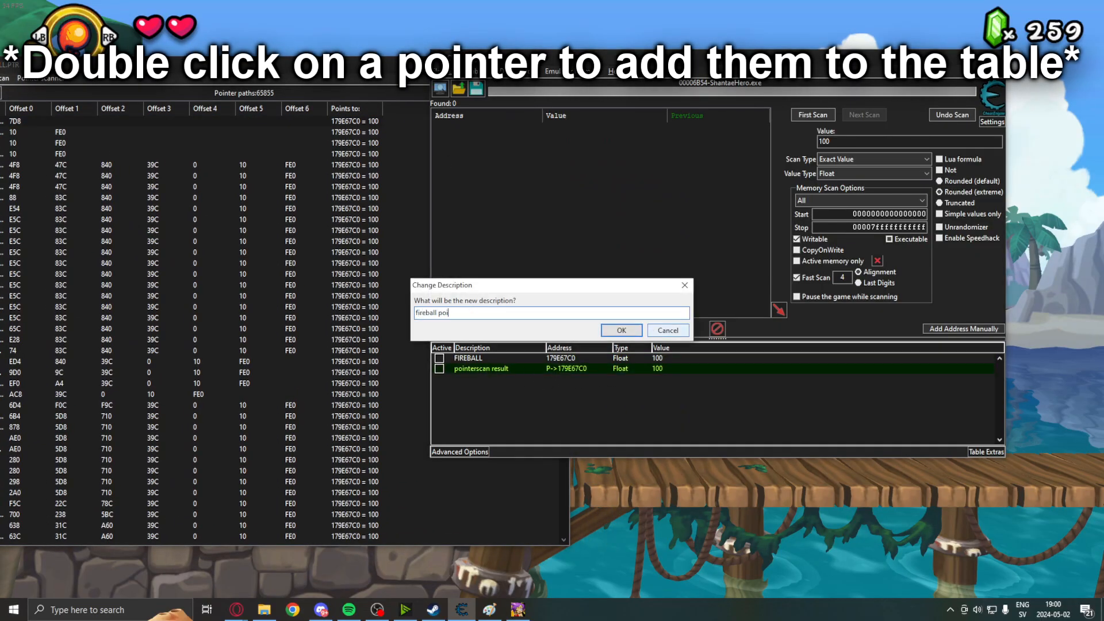
click(621, 330)
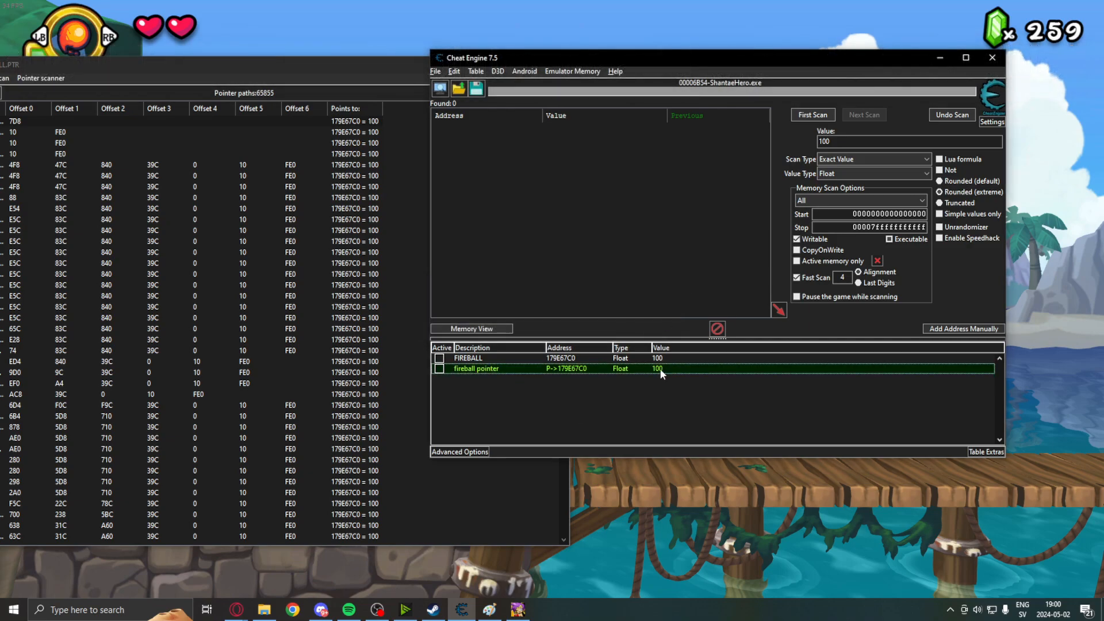
mouse_move(656, 386)
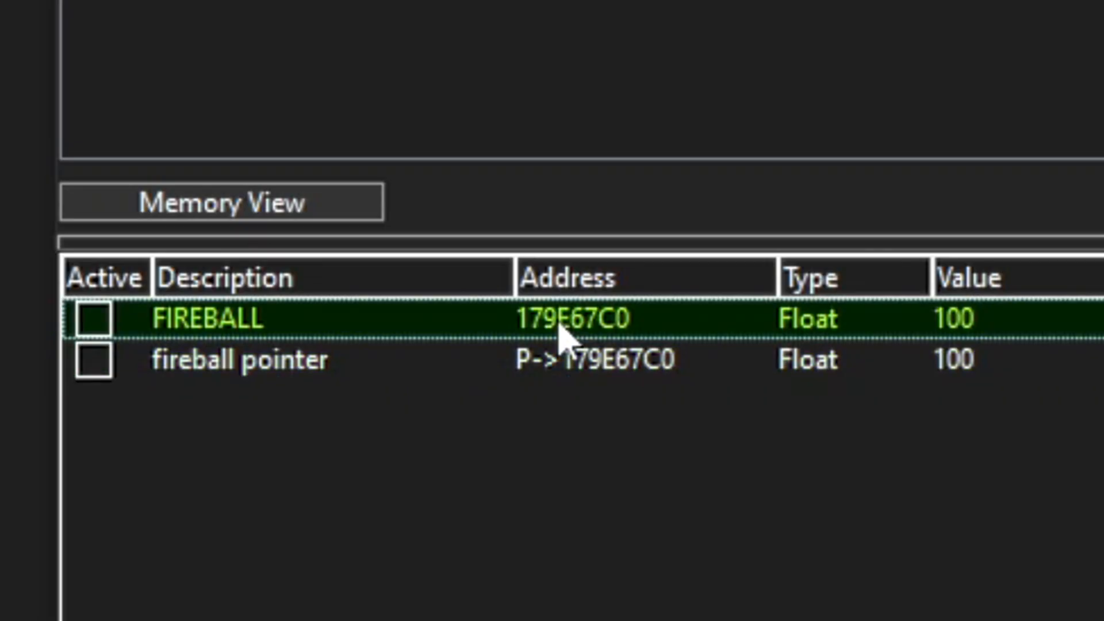
mouse_move(381, 347)
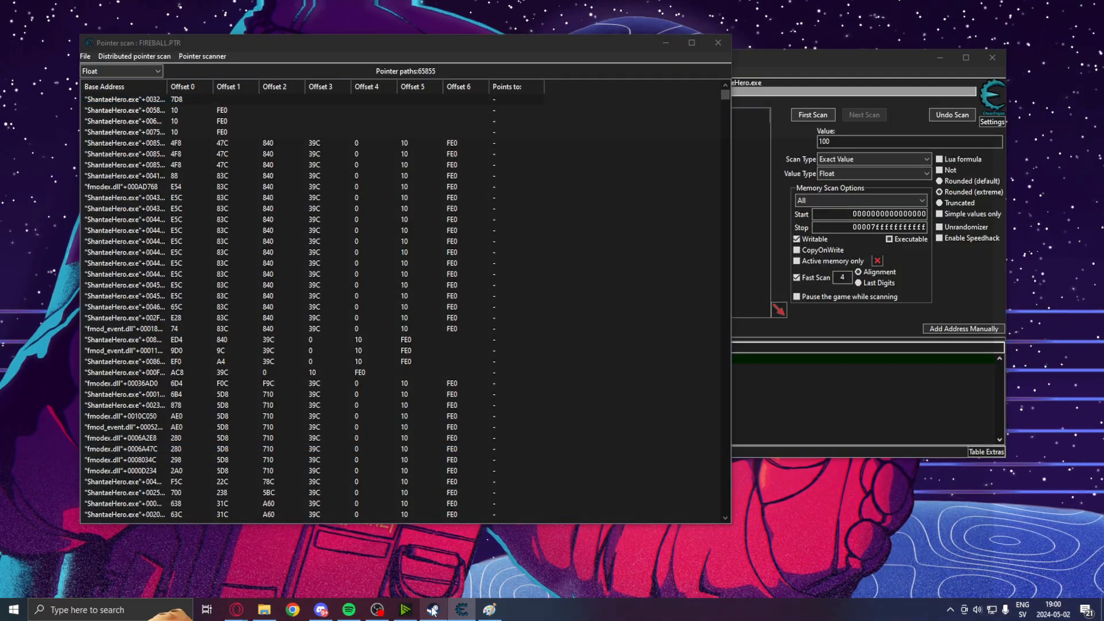
Reopen the restarted game's process and choose Yes to keep the address list.
click(432, 610)
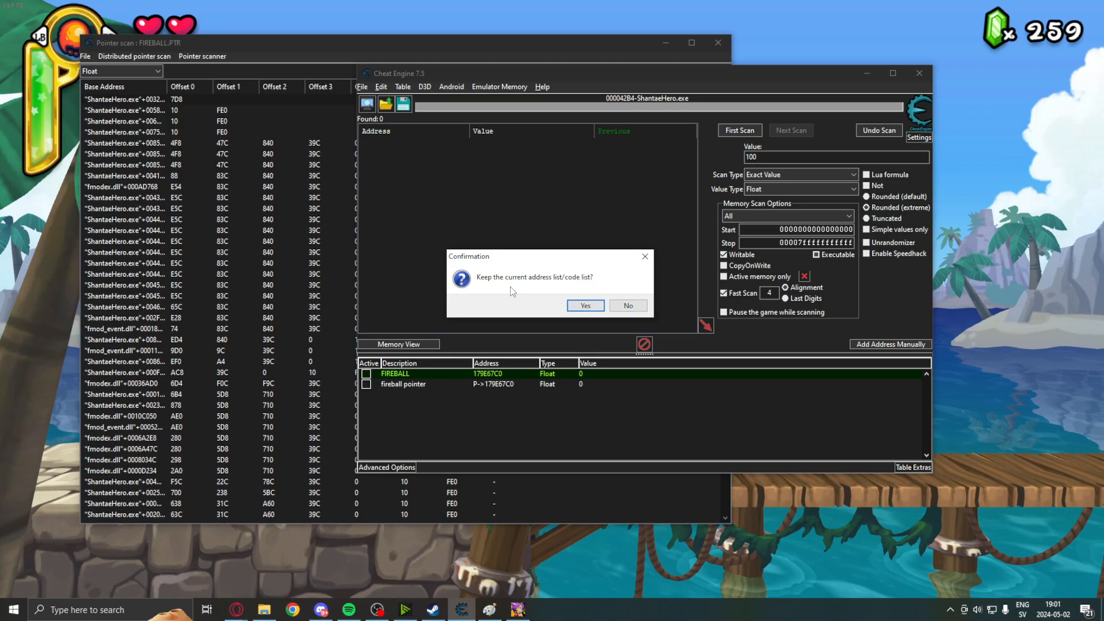
click(585, 305)
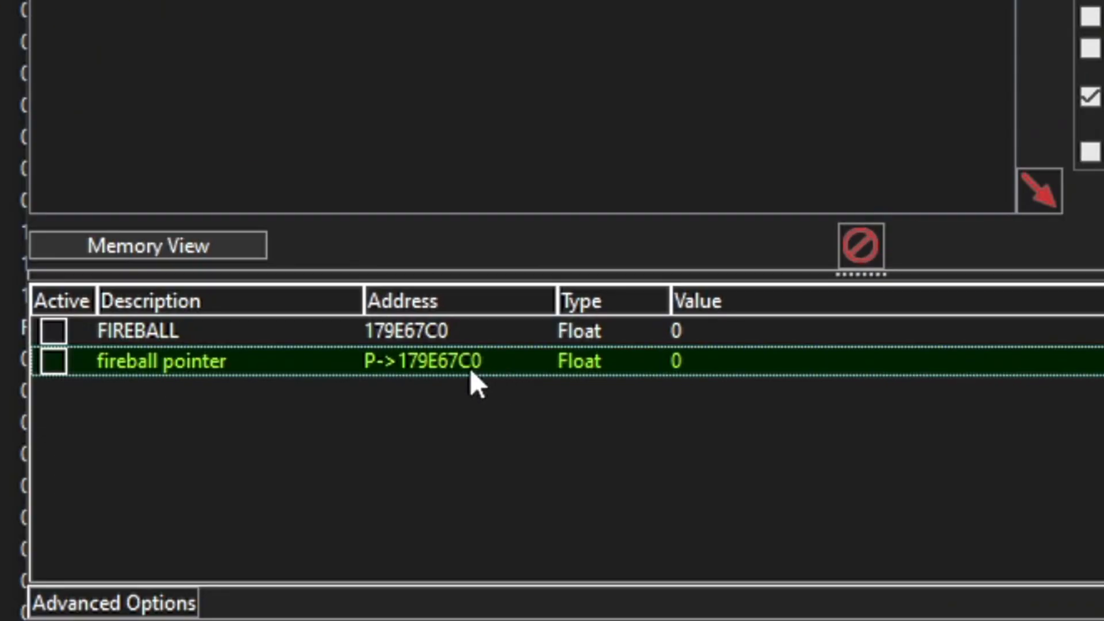
mouse_move(690, 381)
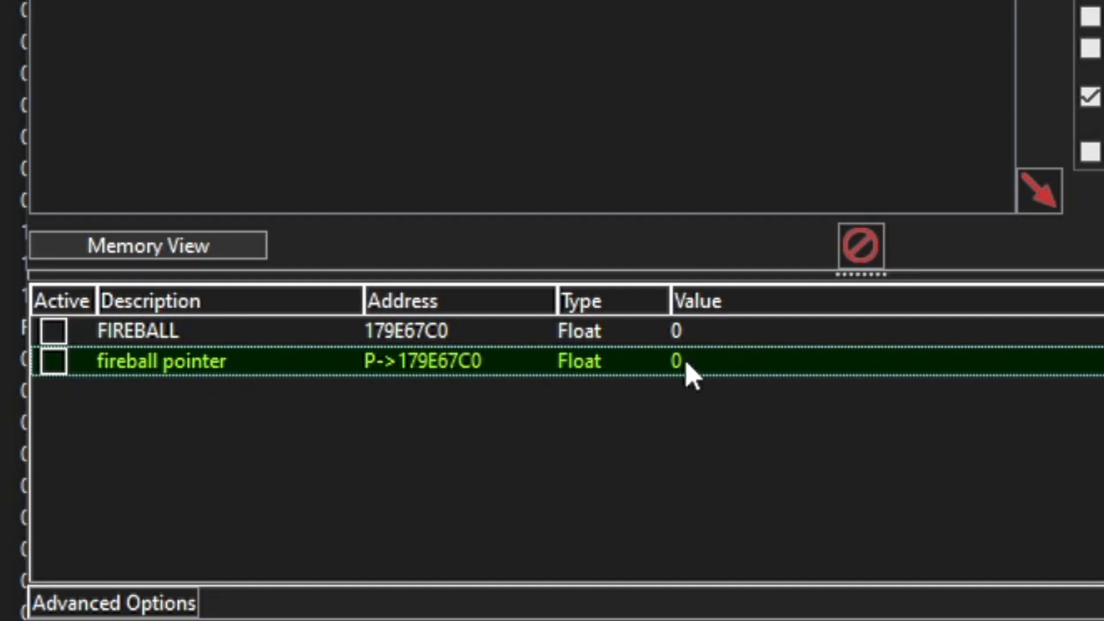
mouse_move(463, 384)
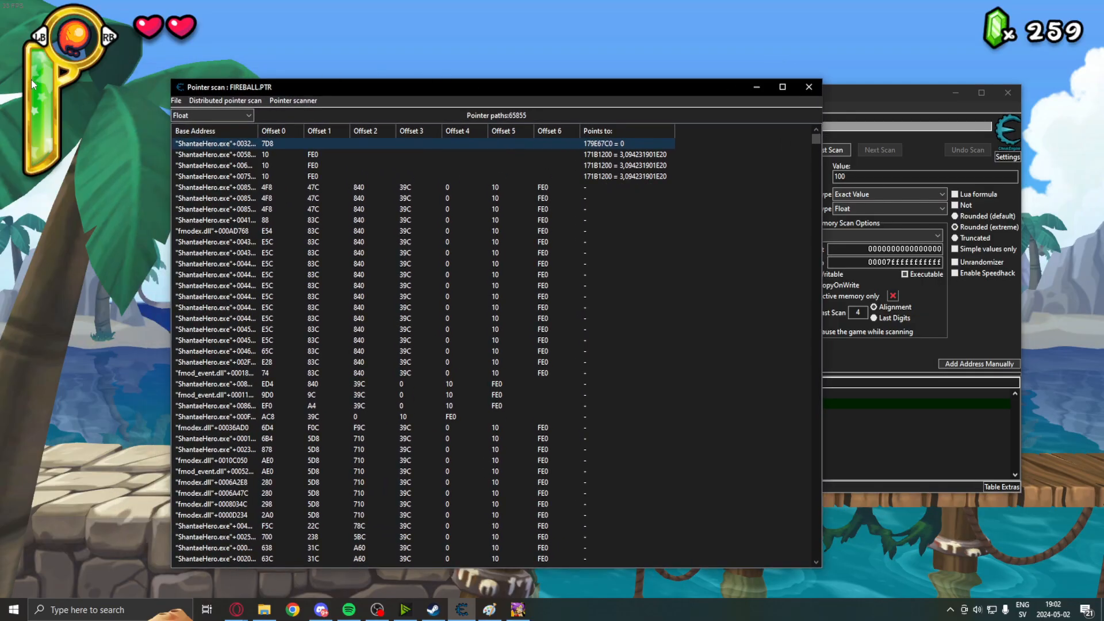
mouse_move(50, 68)
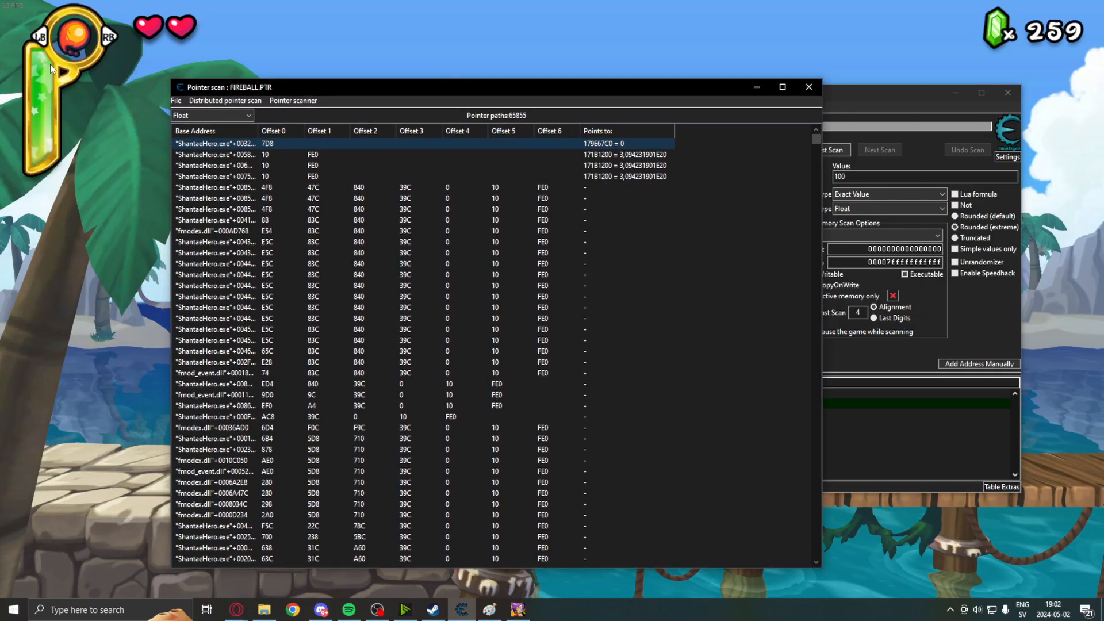
Rescan the pointer list by value, searching for Float 100.
click(293, 100)
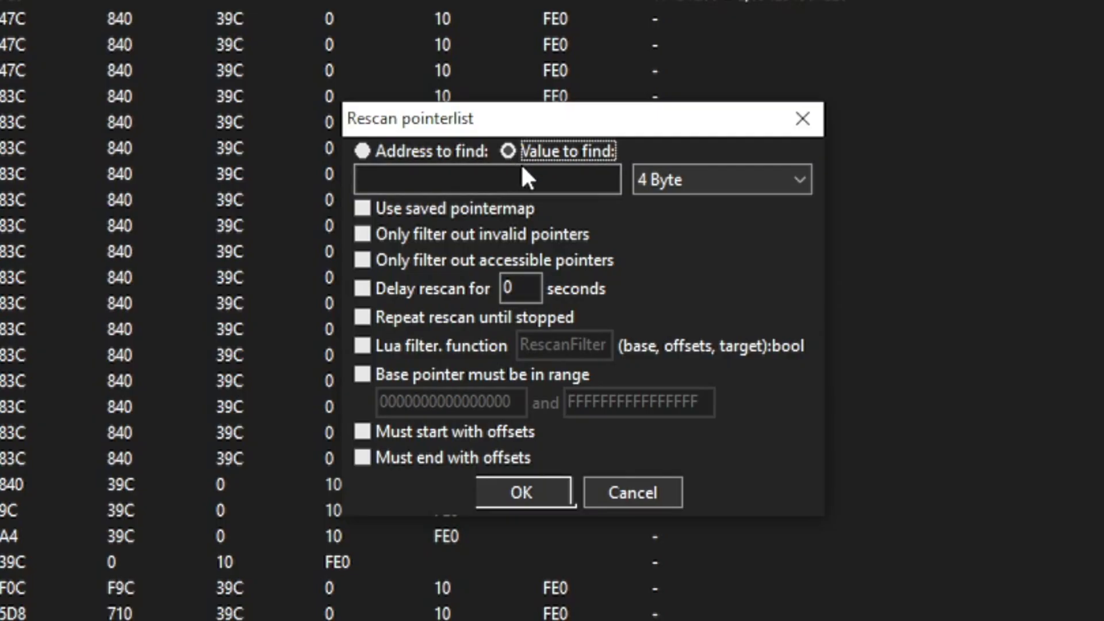
click(363, 151)
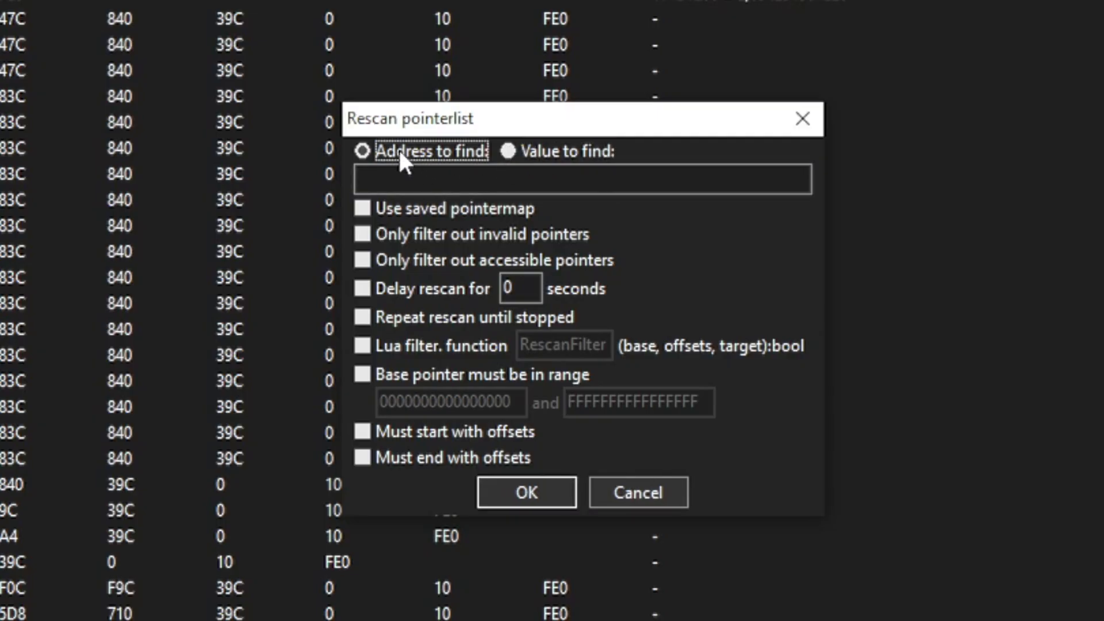
mouse_move(420, 161)
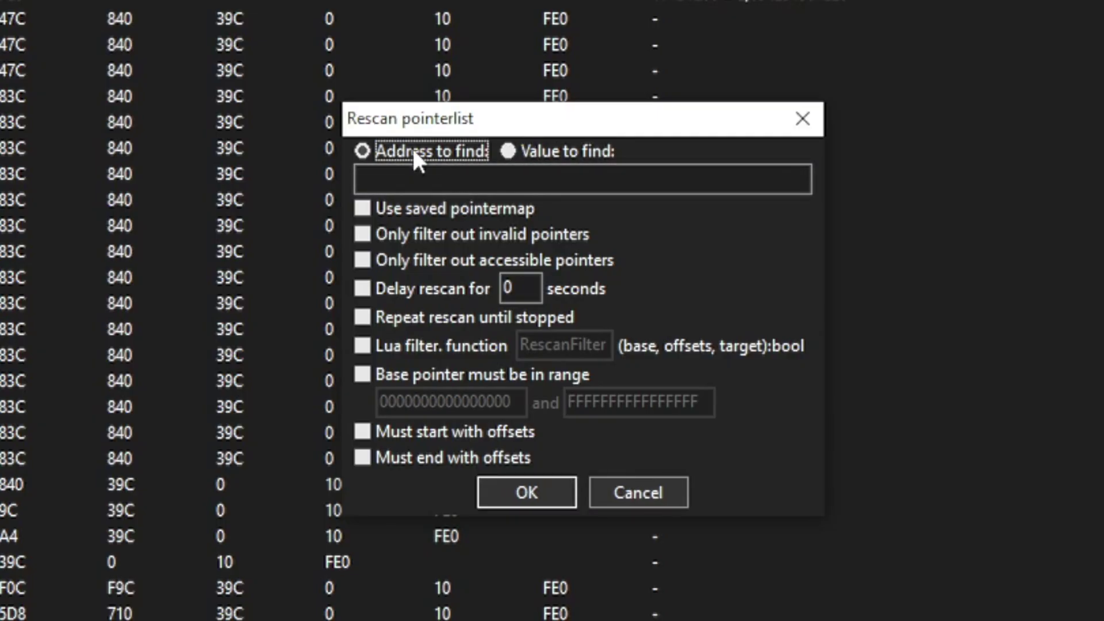
click(503, 152)
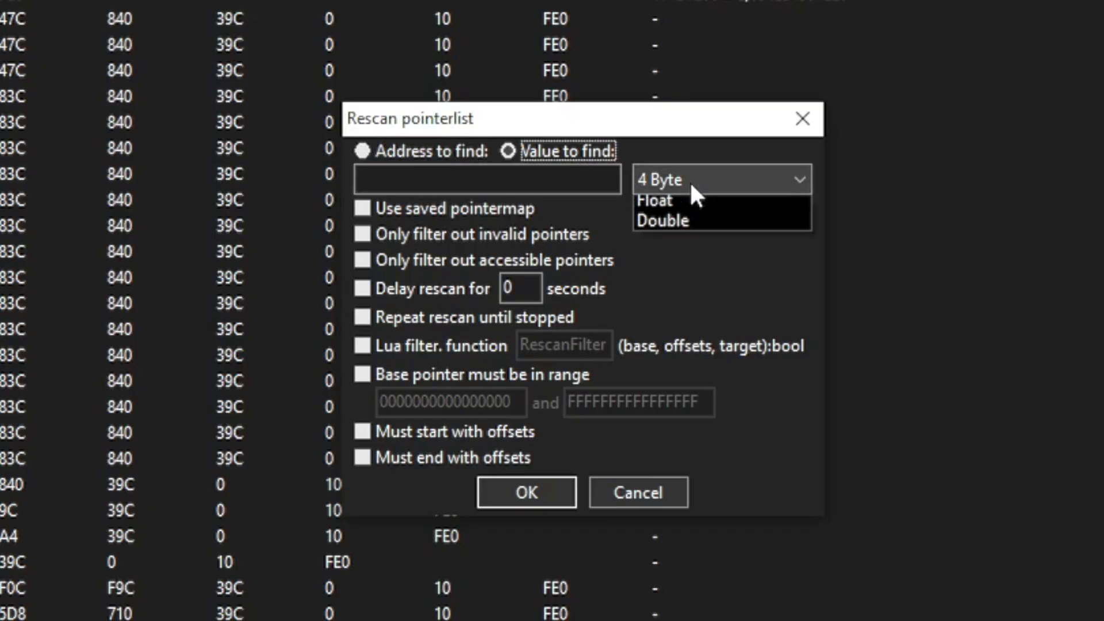
click(653, 200)
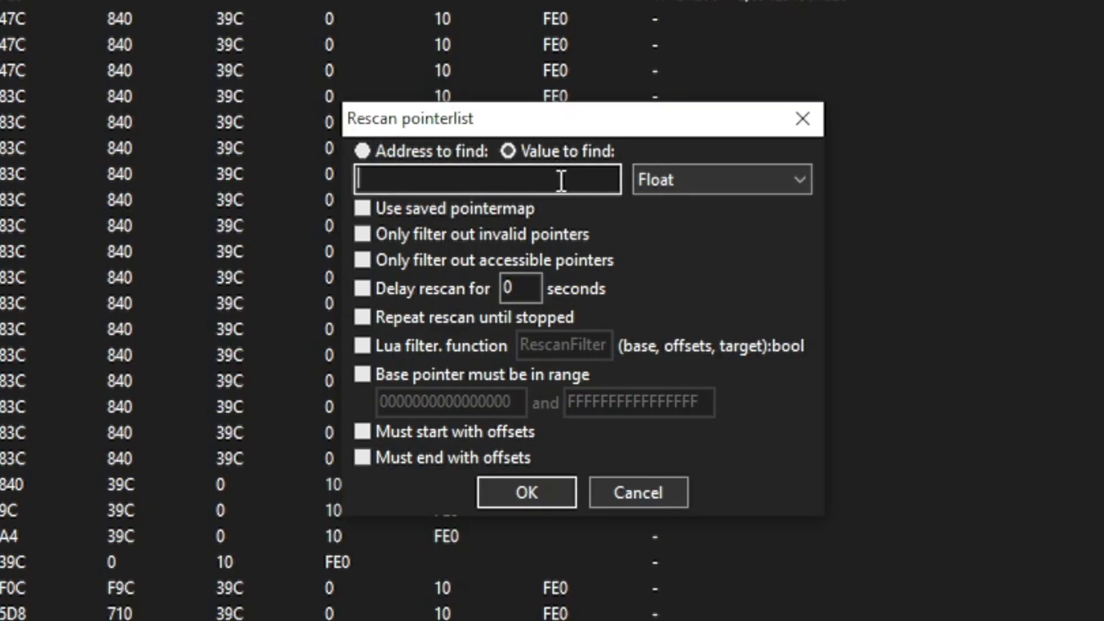
text(100)
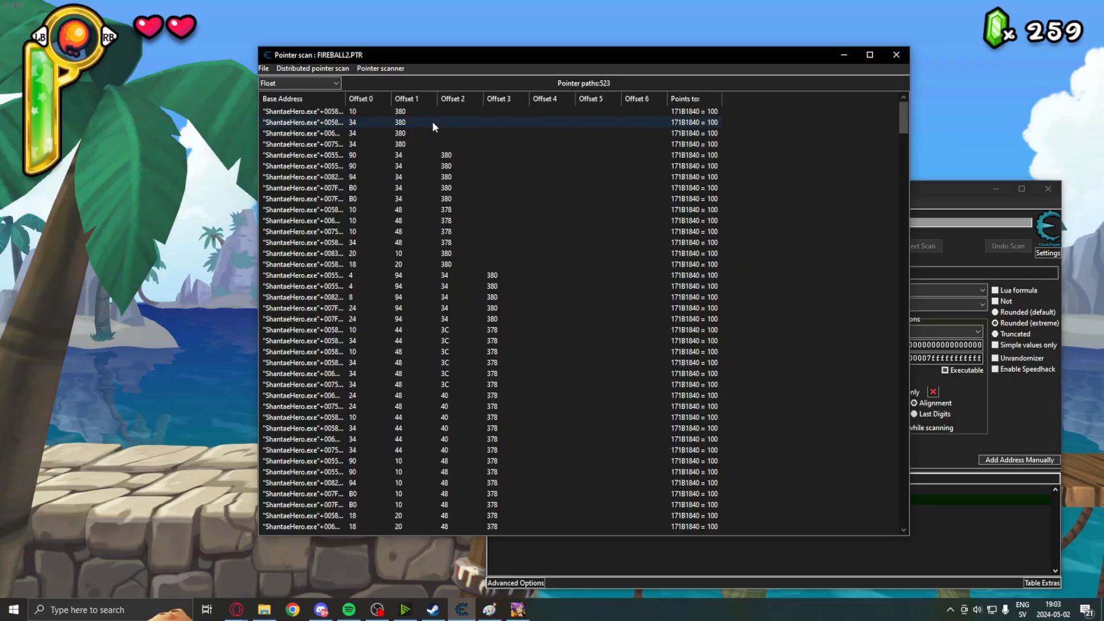
Bring the address table holding the added 171B1840 pointer entries forward.
click(492, 297)
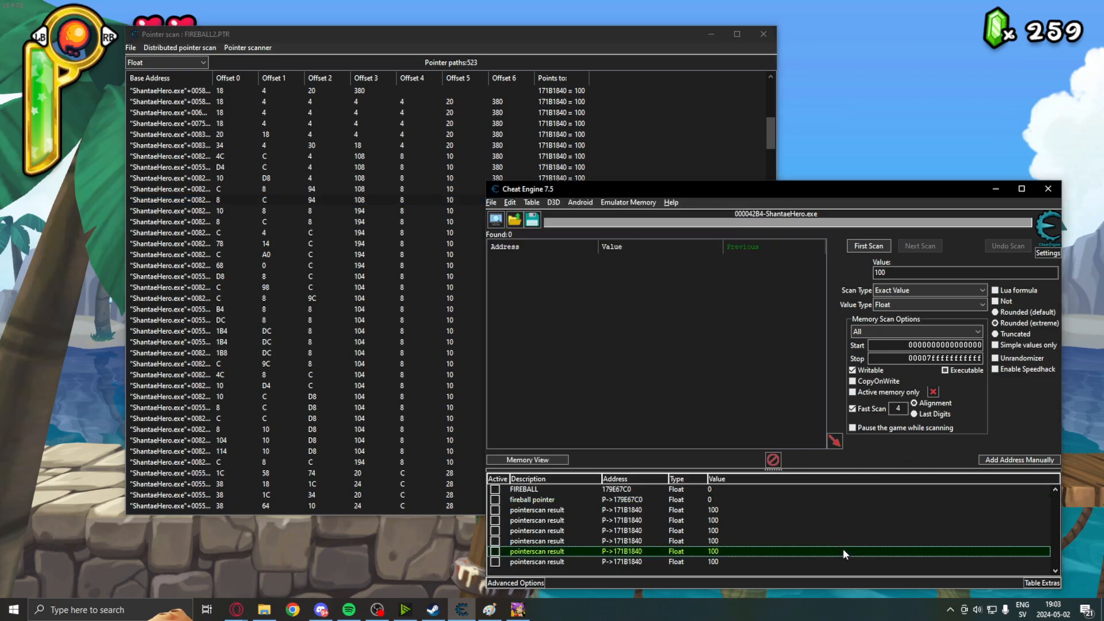
mouse_move(545, 477)
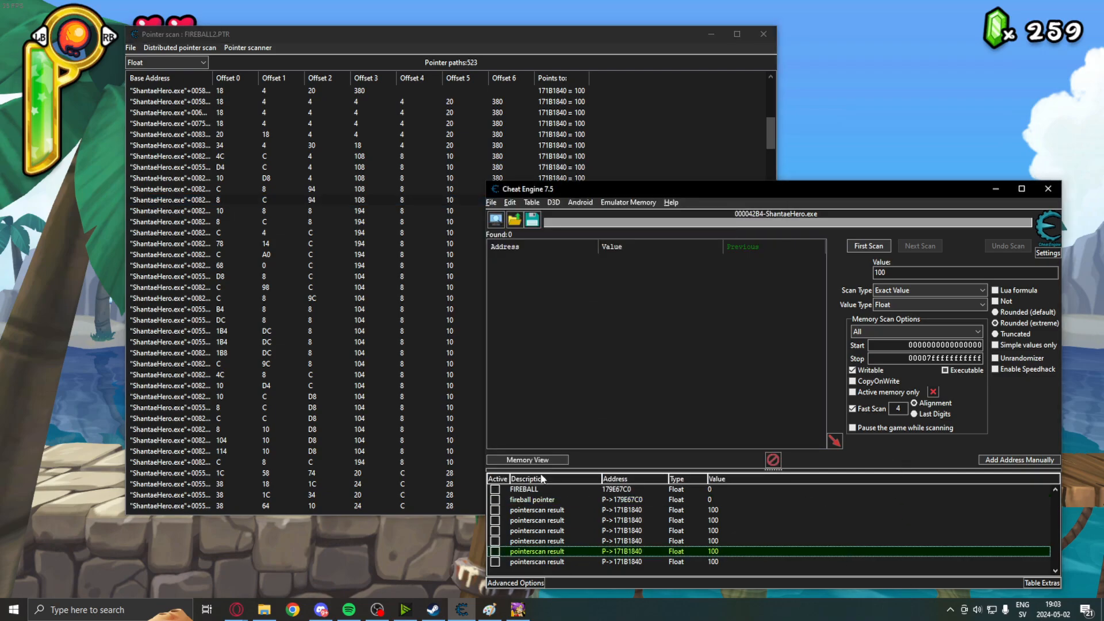
mouse_move(649, 567)
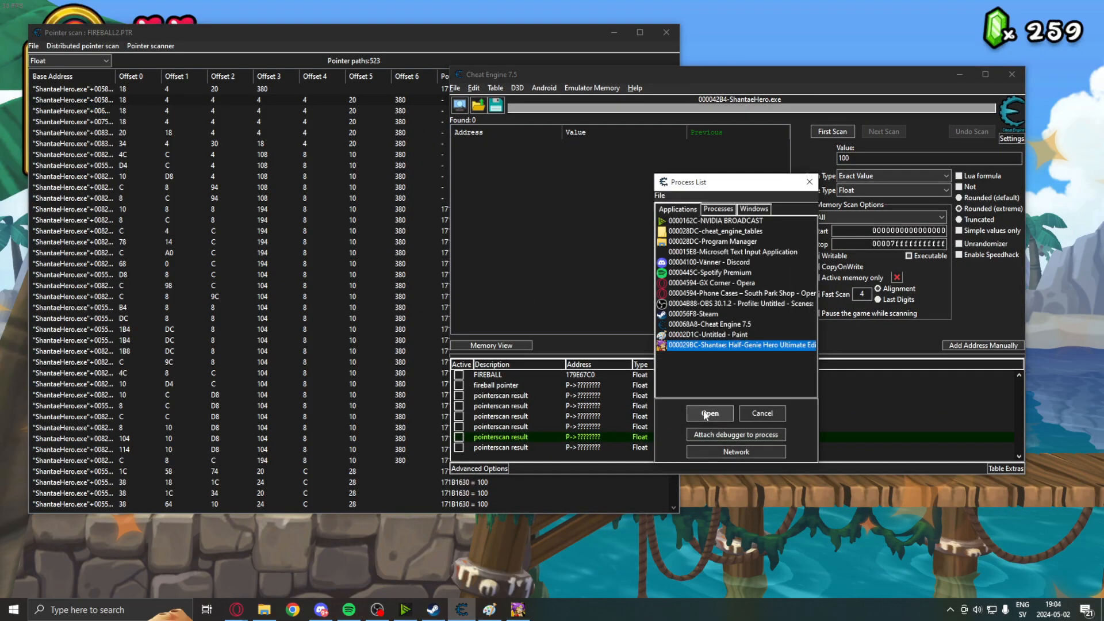
Attach Cheat Engine to the restarted Shantae: Half-Genie Hero Ultimate Edition process.
click(709, 414)
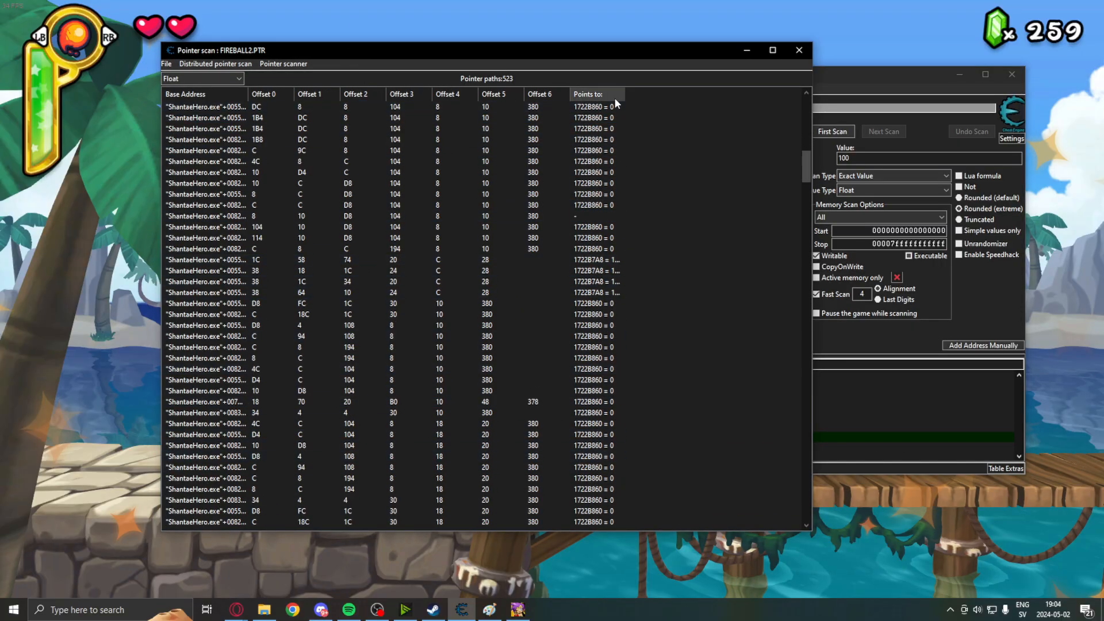
Rescan pointers for float 100, save as FIREBALL3, and browse the 74 remaining paths.
click(594, 248)
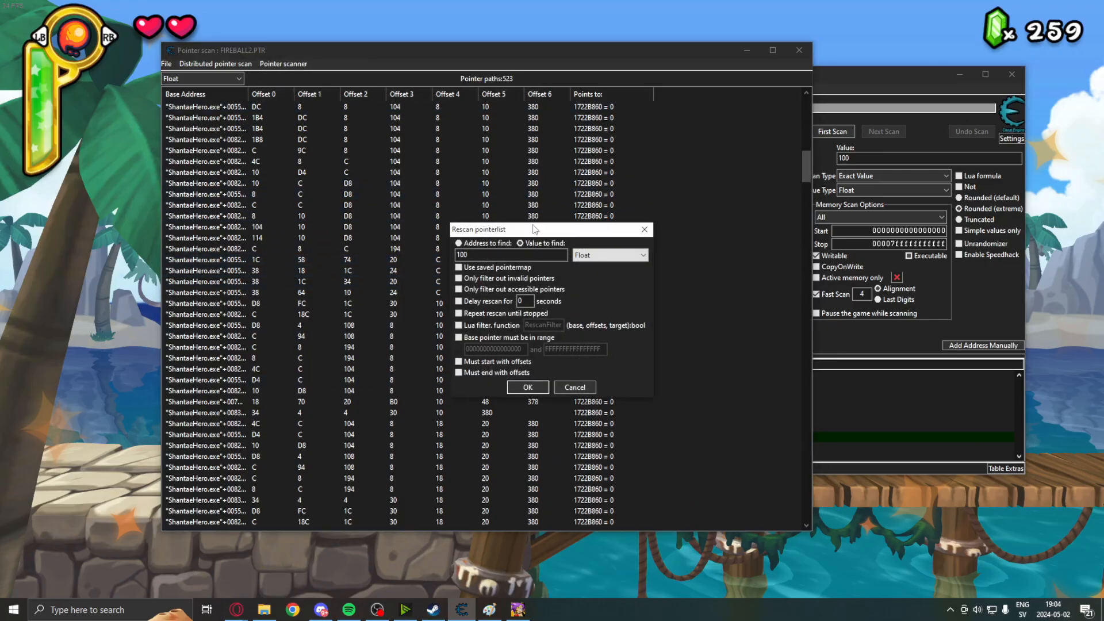
click(527, 386)
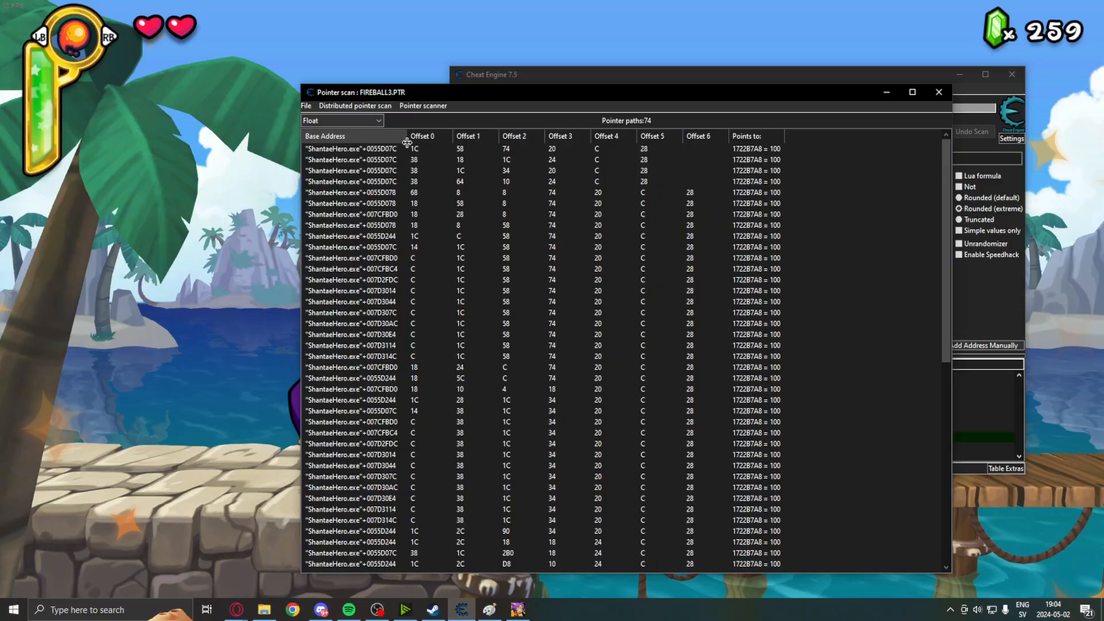
click(639, 160)
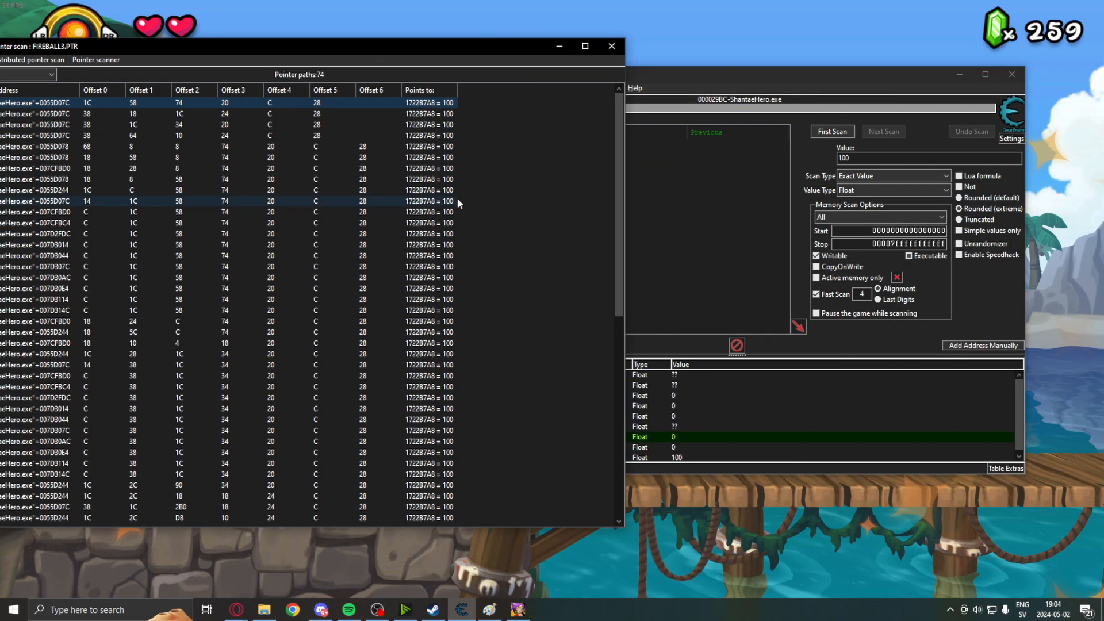
scroll(down, 3)
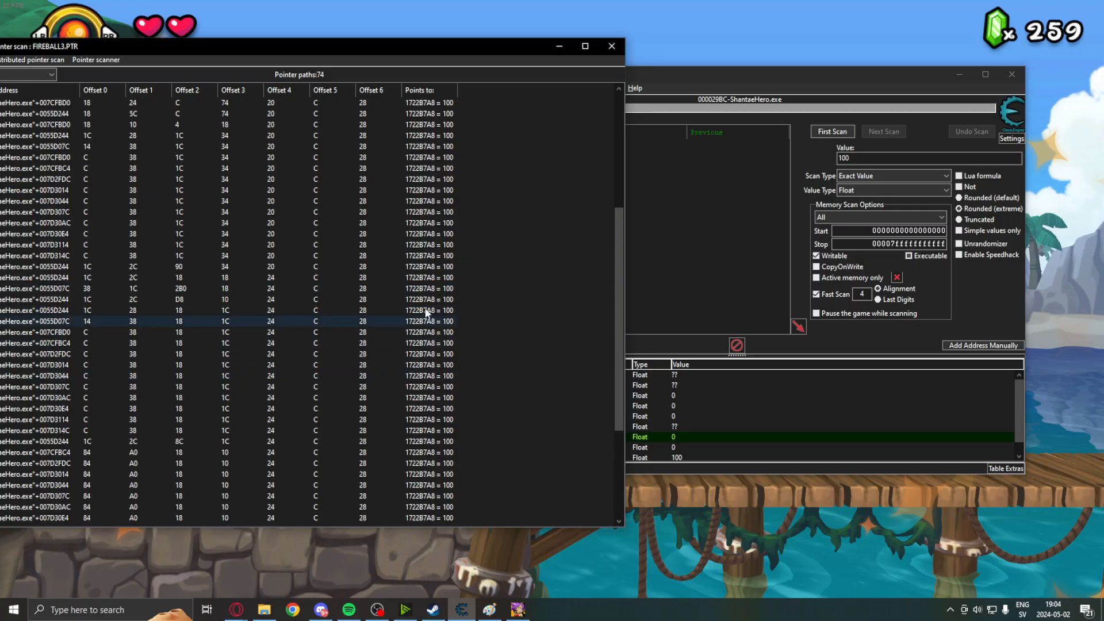